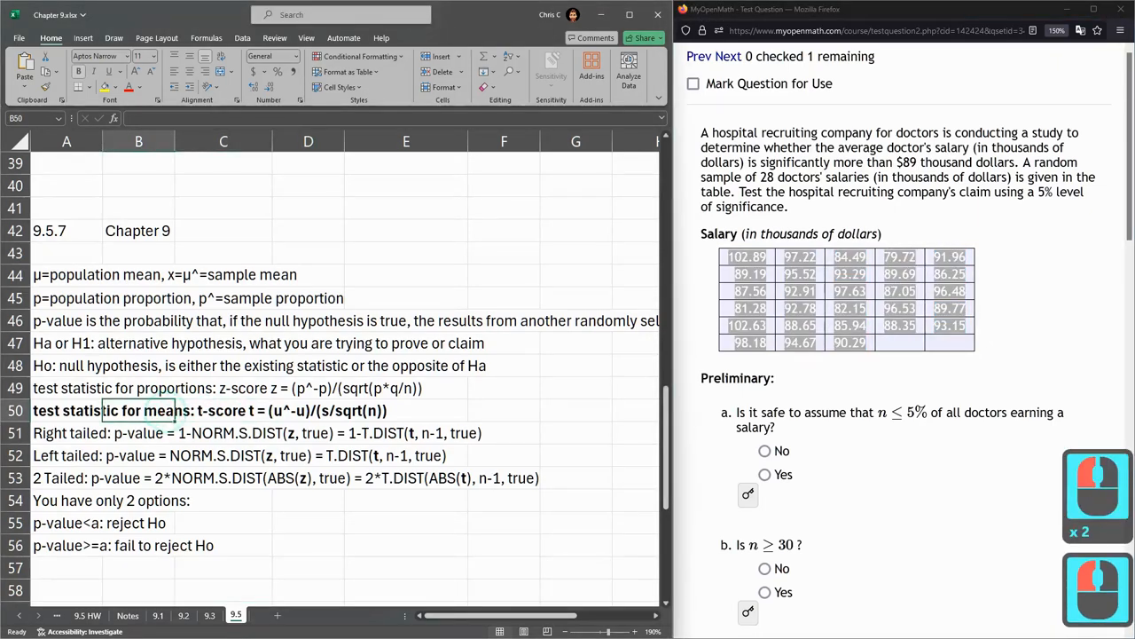
Step: Review the z-score, t-score and left, right and two-tailed p-value formula notes
{"action": "left_click", "coordinate": [222, 388]}
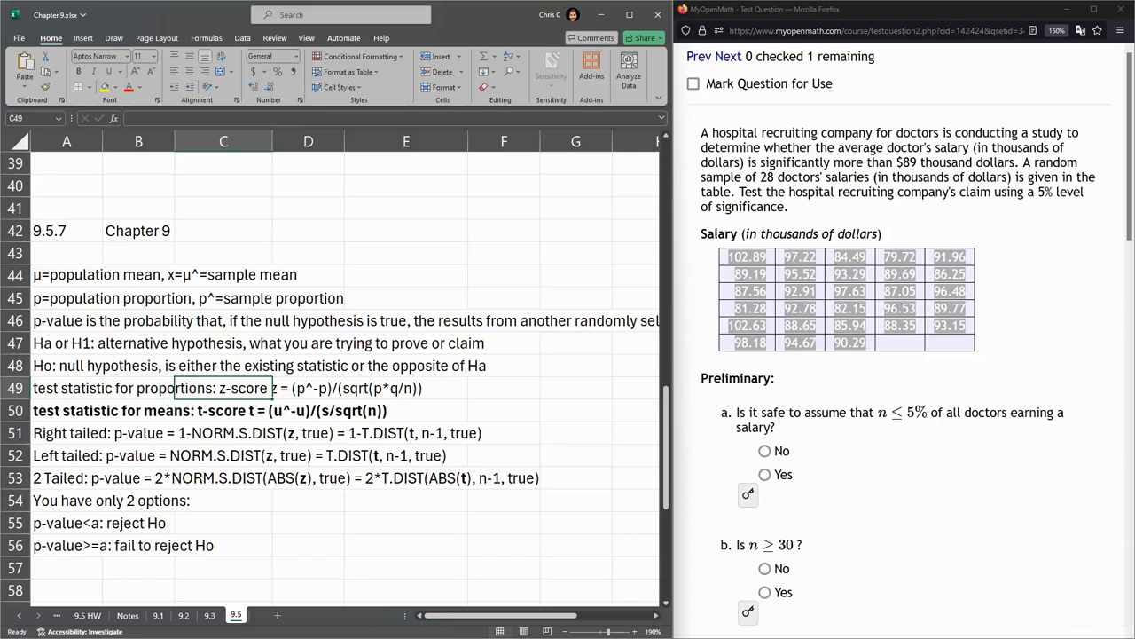
{"action": "left_click", "coordinate": [138, 410]}
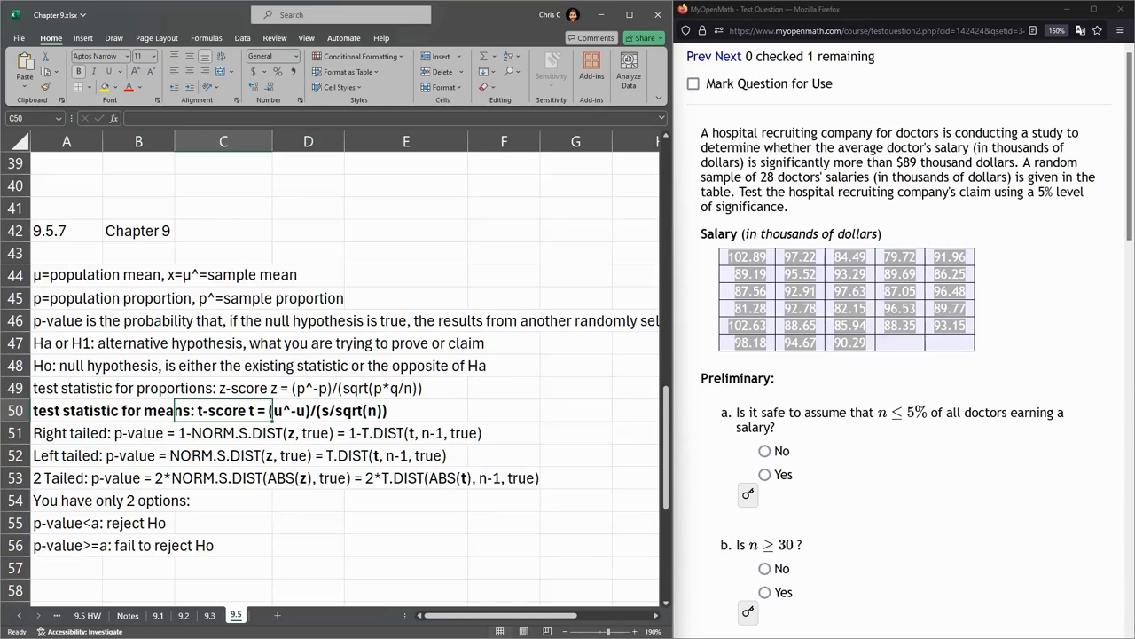
{"action": "left_click", "coordinate": [407, 477]}
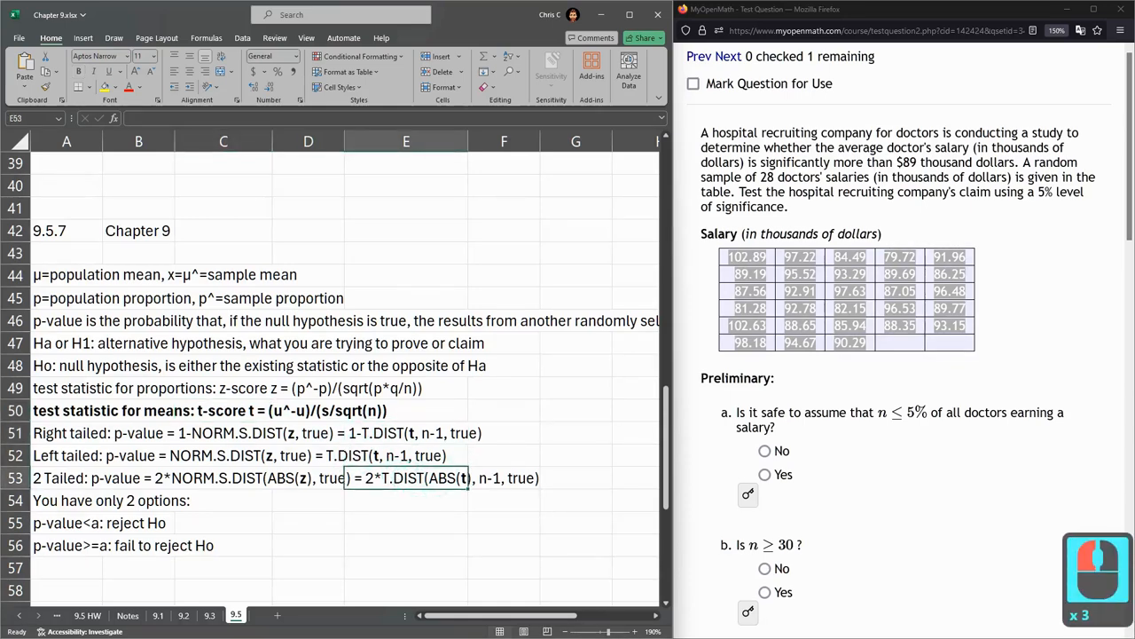
{"action": "left_click", "coordinate": [222, 455]}
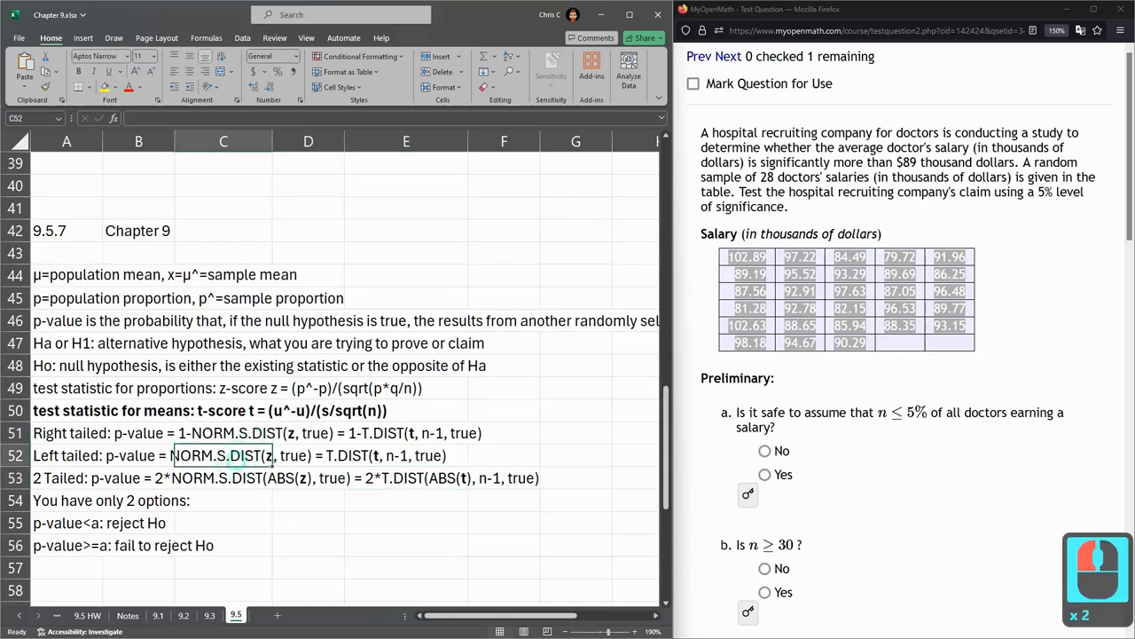
{"action": "left_click", "coordinate": [223, 477]}
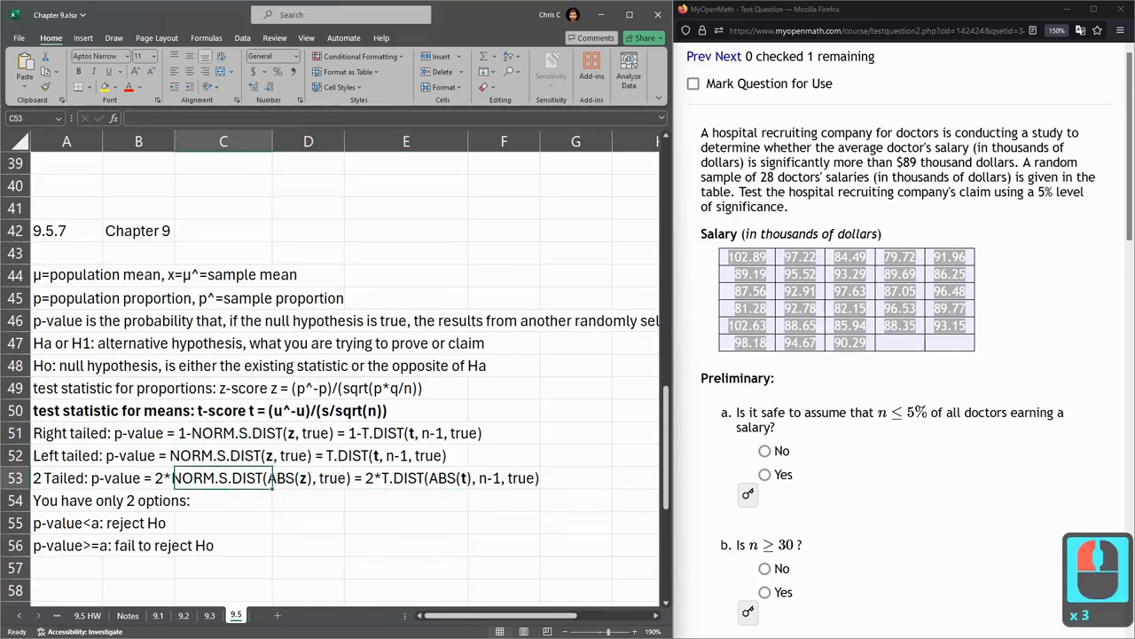
{"action": "left_click", "coordinate": [406, 455]}
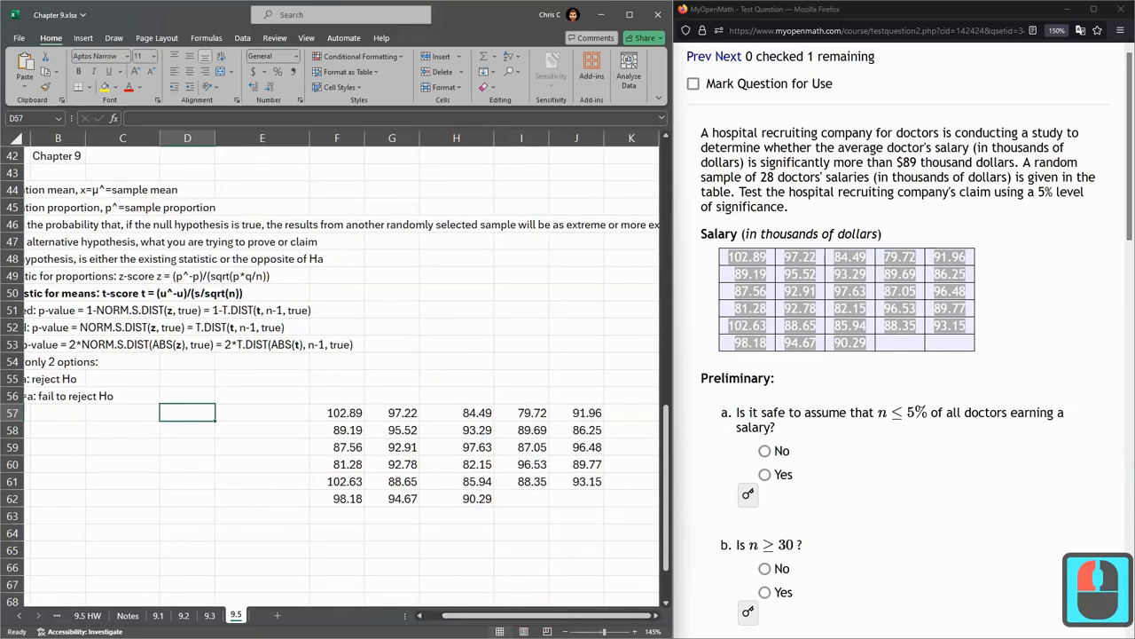
Step: Enter labelled AVERAGE, STDEV.S and COUNT formulas over F57:J62, giving 91.29357143, 5.956958716 and 28
{"action": "type", "text": "mean="}
{"action": "left_click", "coordinate": [262, 413]}
{"action": "type", "text": "=a"}
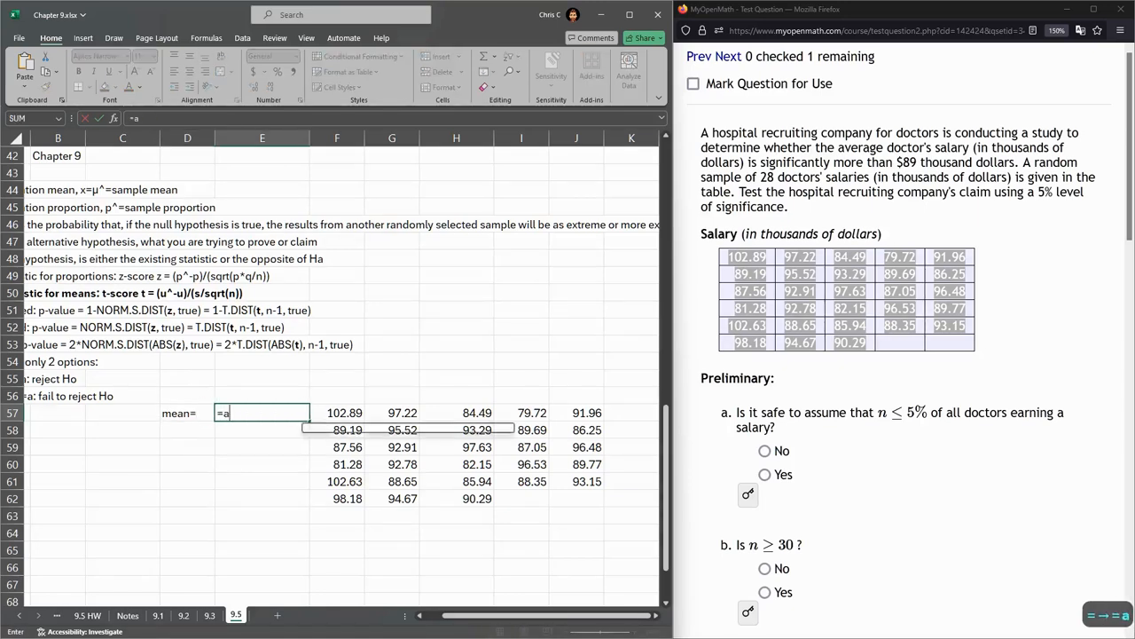
{"action": "type", "text": "verage("}
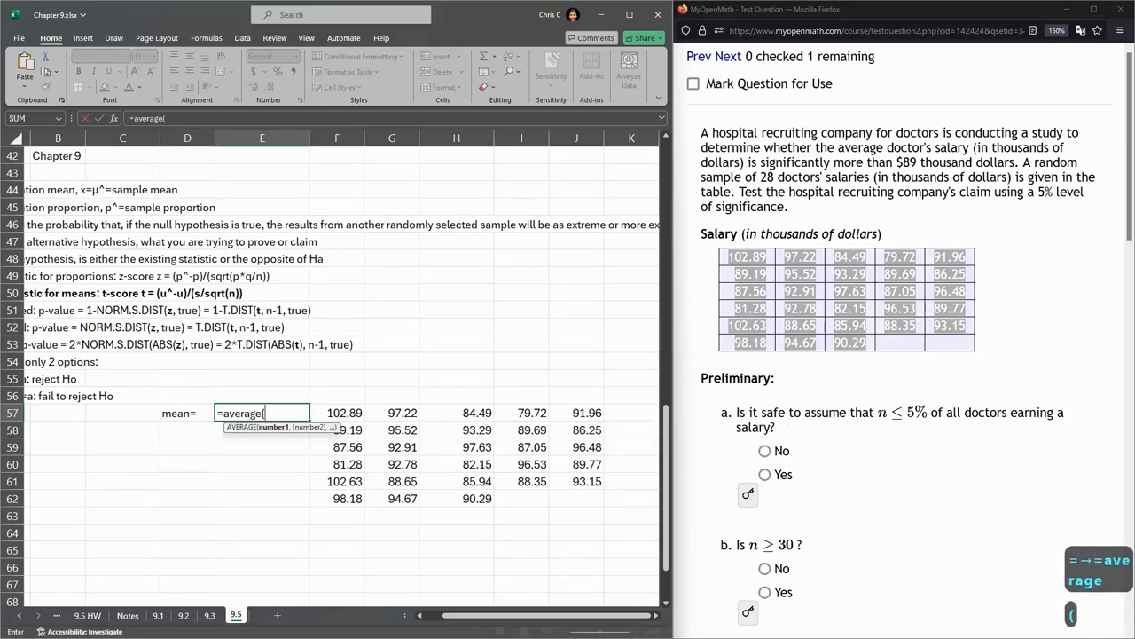
{"action": "left_click_drag", "start_coordinate": [336, 412], "coordinate": [603, 498]}
{"action": "type", "text": "s"}
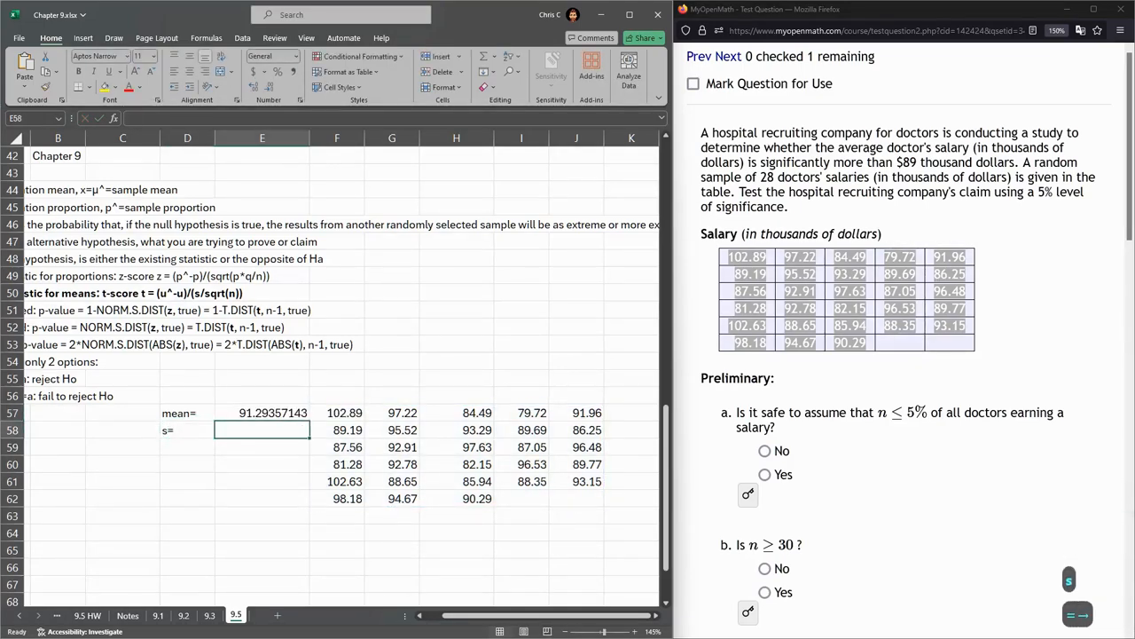
{"action": "type", "text": "=st"}
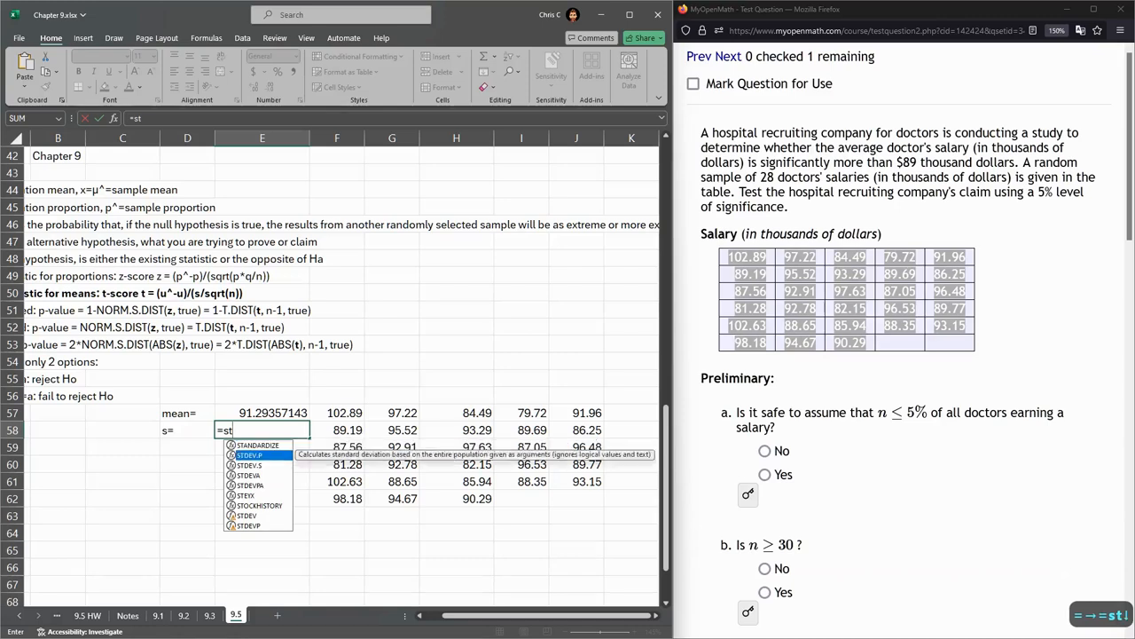
{"action": "mouse_move", "coordinate": [248, 465]}
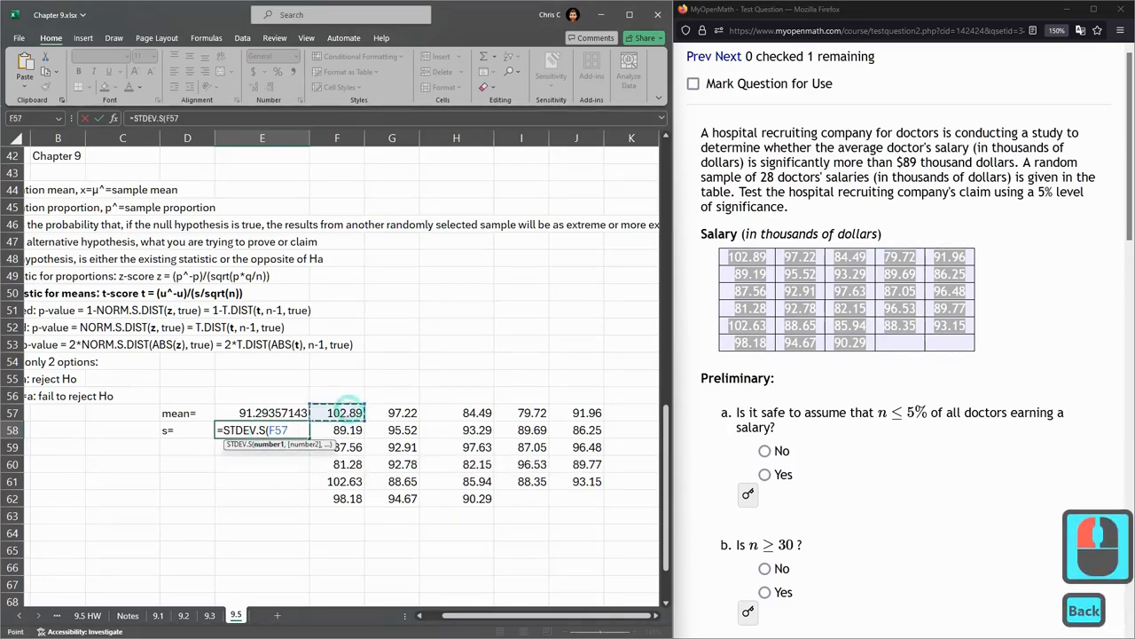
{"action": "key", "text": "Enter"}
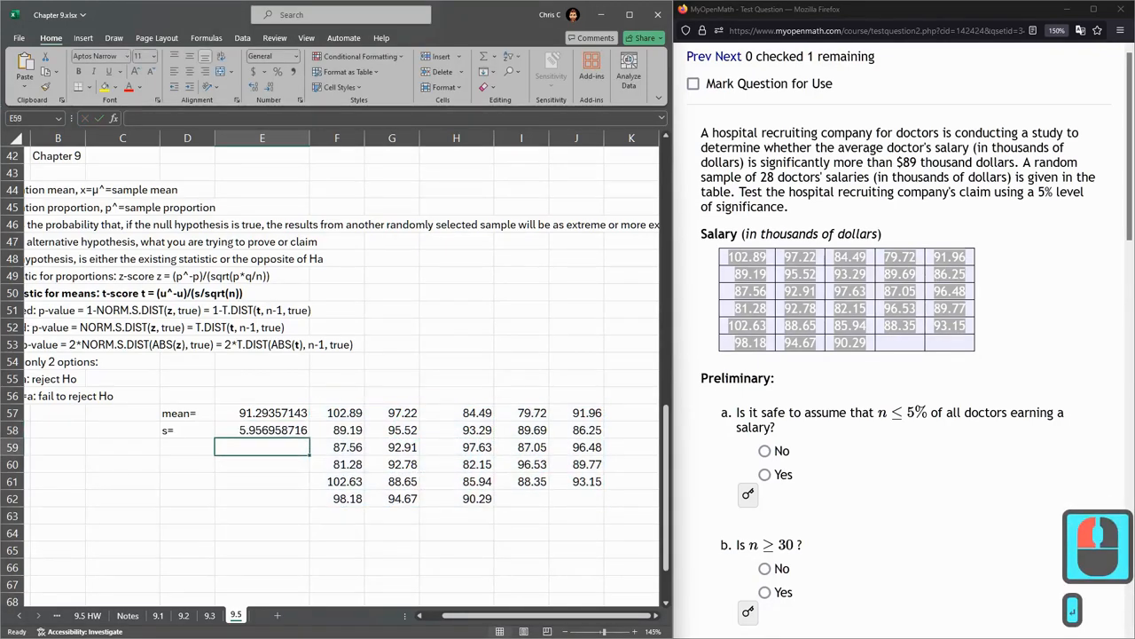
{"action": "type", "text": "n="}
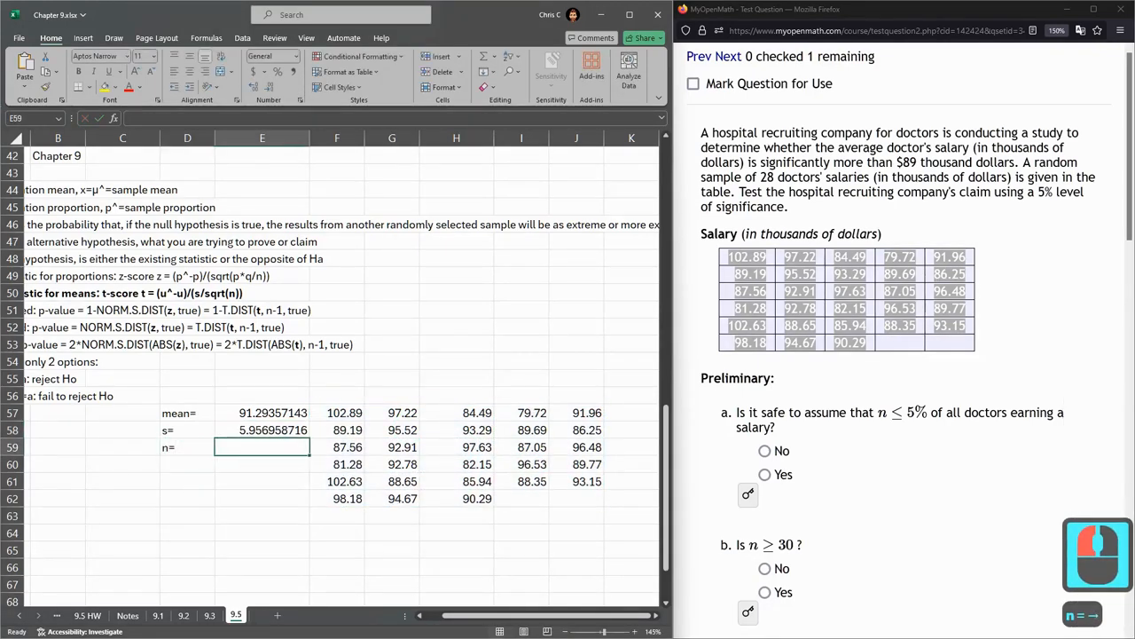
{"action": "type", "text": "=count("}
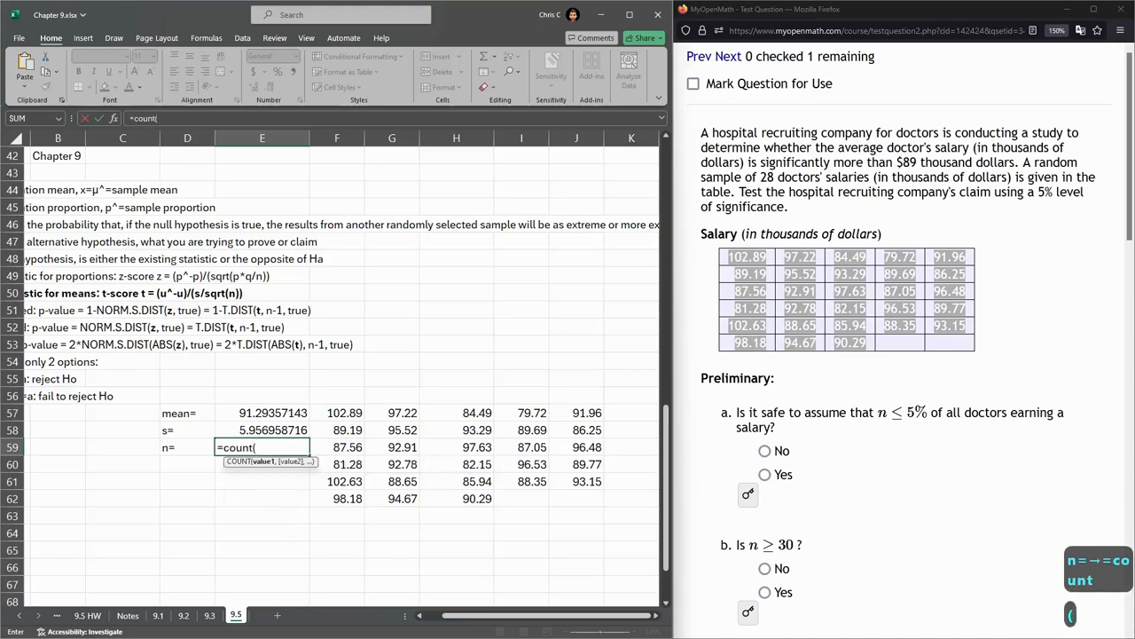
{"action": "left_click_drag", "start_coordinate": [345, 413], "coordinate": [587, 497]}
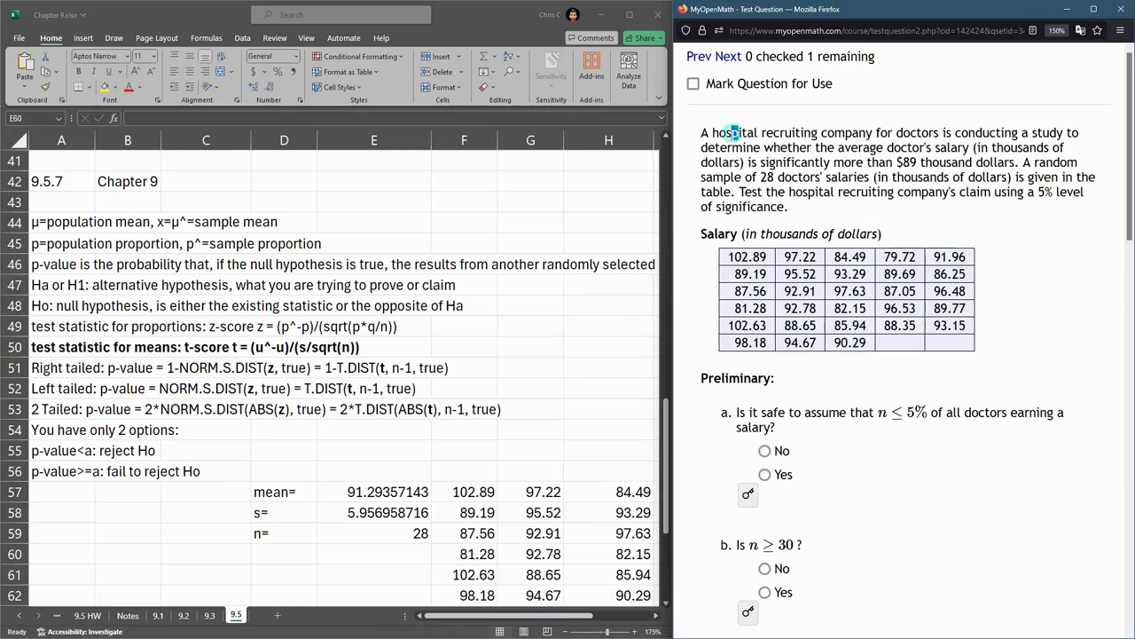
Step: Highlight the claim that salary exceeds $89 thousand and set the alternative hypothesis to > 89
{"action": "left_click_drag", "start_coordinate": [730, 132], "coordinate": [894, 132]}
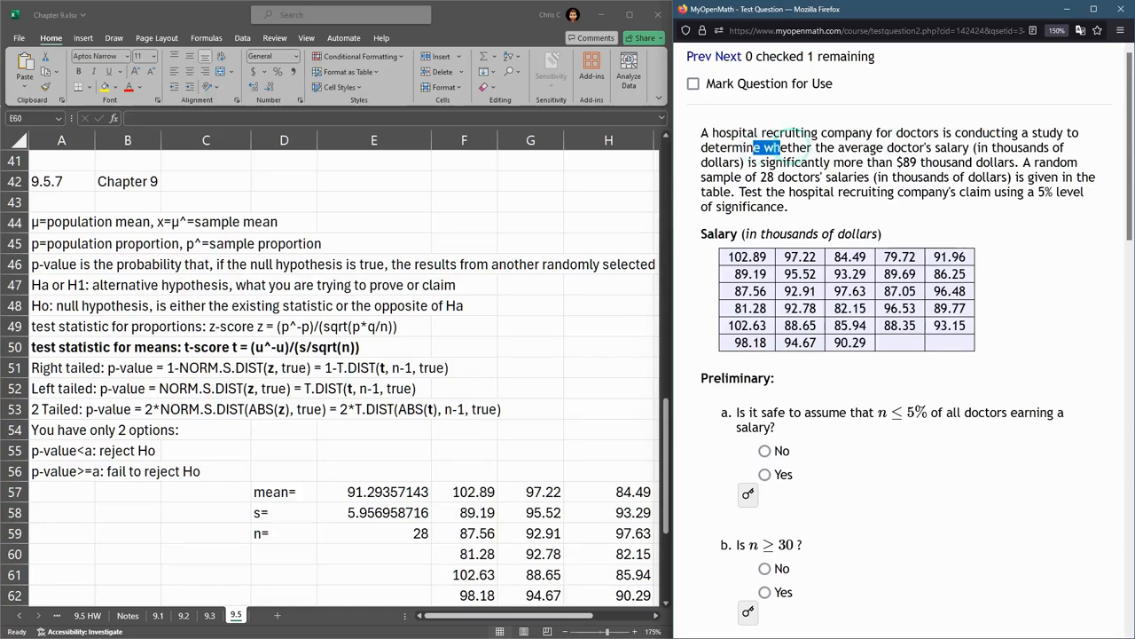
{"action": "left_click_drag", "start_coordinate": [755, 148], "coordinate": [829, 161]}
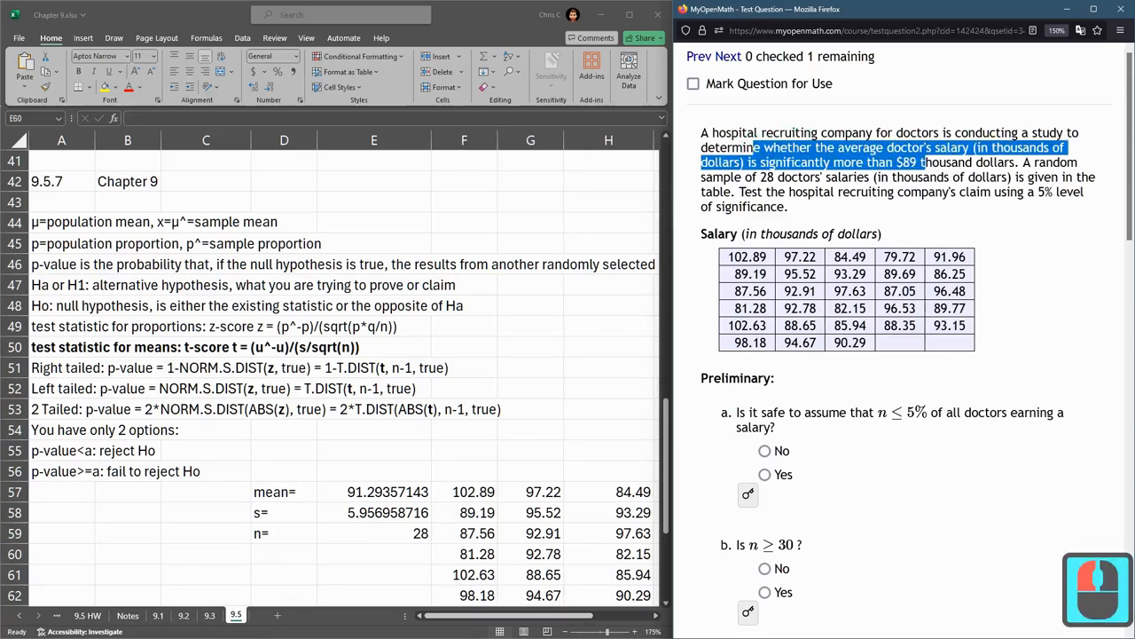
{"action": "scroll", "scroll_direction": "down", "scroll_amount": 3}
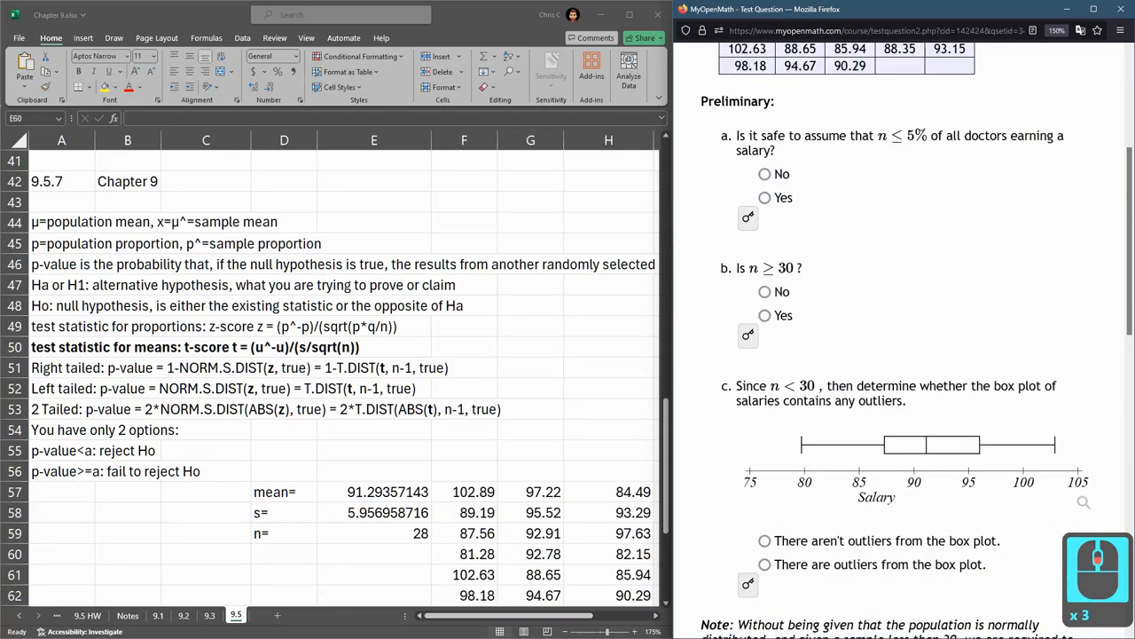
{"action": "scroll", "scroll_direction": "down", "scroll_amount": 3}
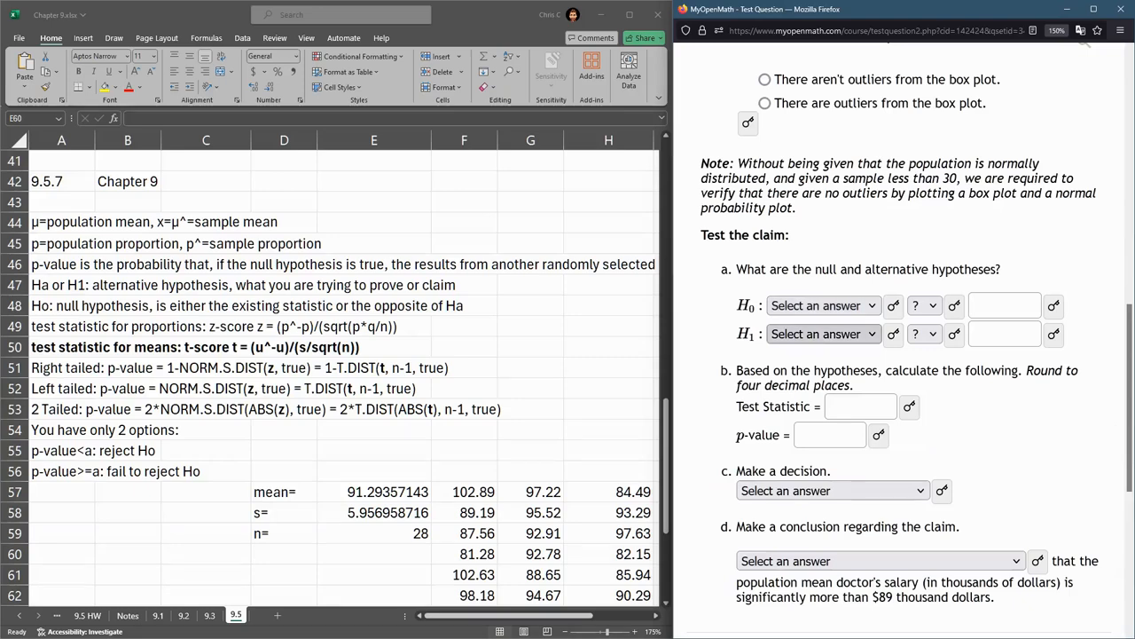
{"action": "left_click", "coordinate": [922, 334]}
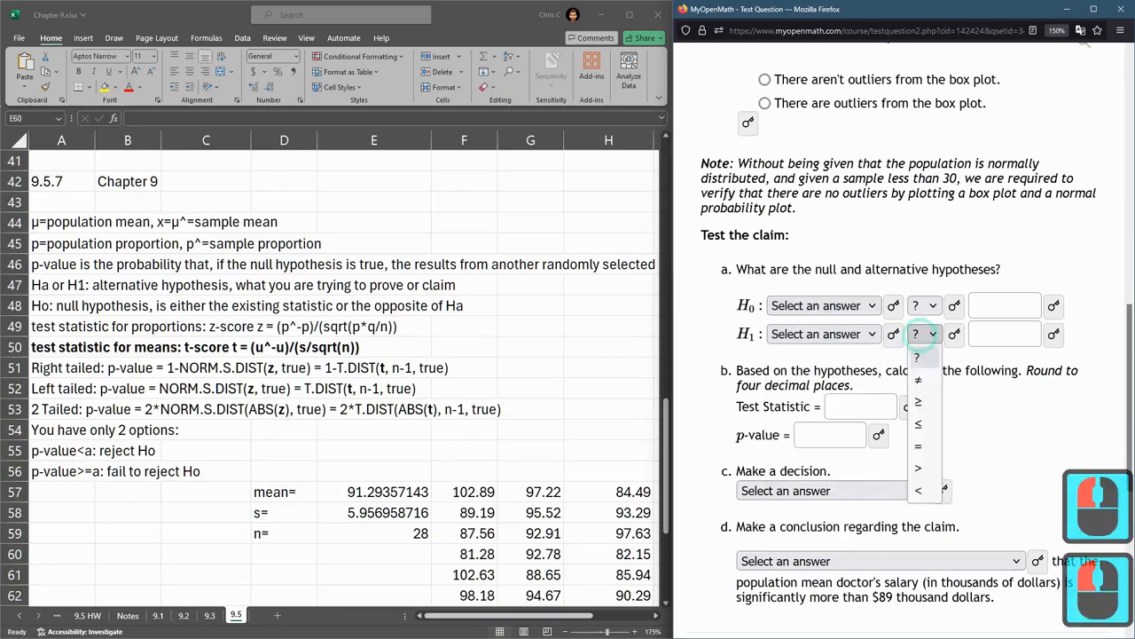
{"action": "left_click", "coordinate": [918, 467]}
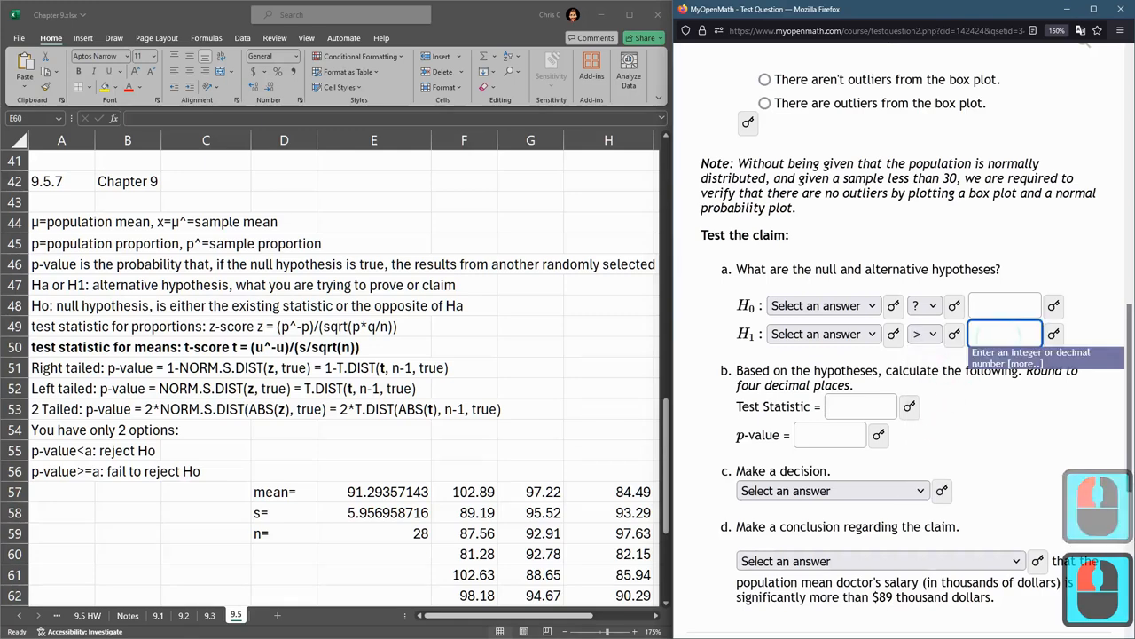
{"action": "type", "text": "89"}
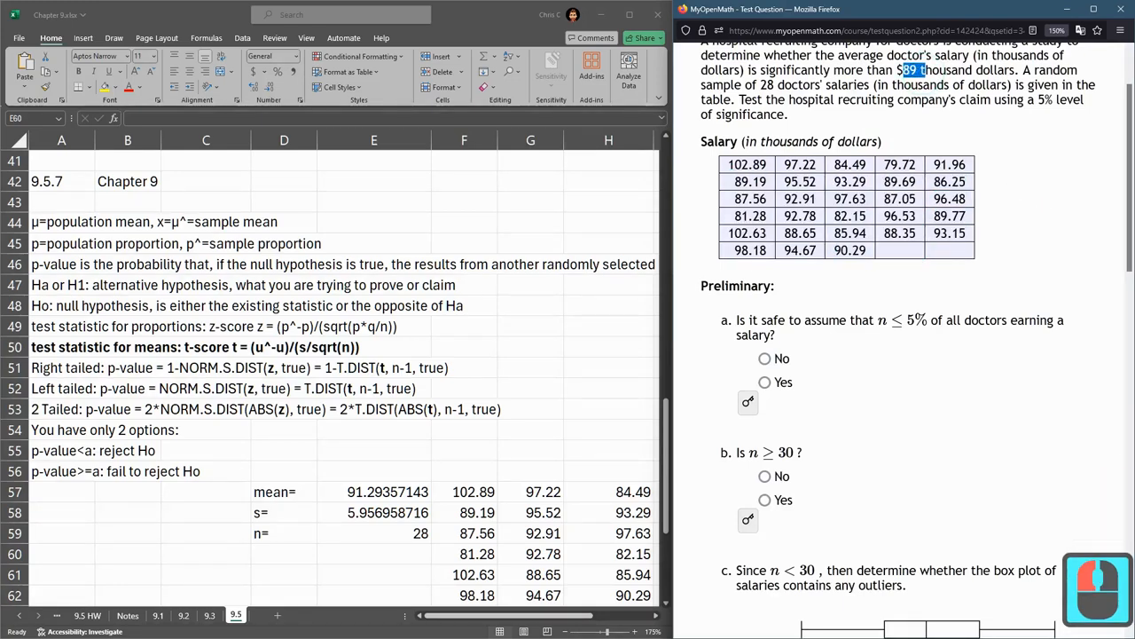
Step: Set the null hypothesis to = 89 and choose μ as the parameter
{"action": "scroll", "scroll_direction": "down", "scroll_amount": 3}
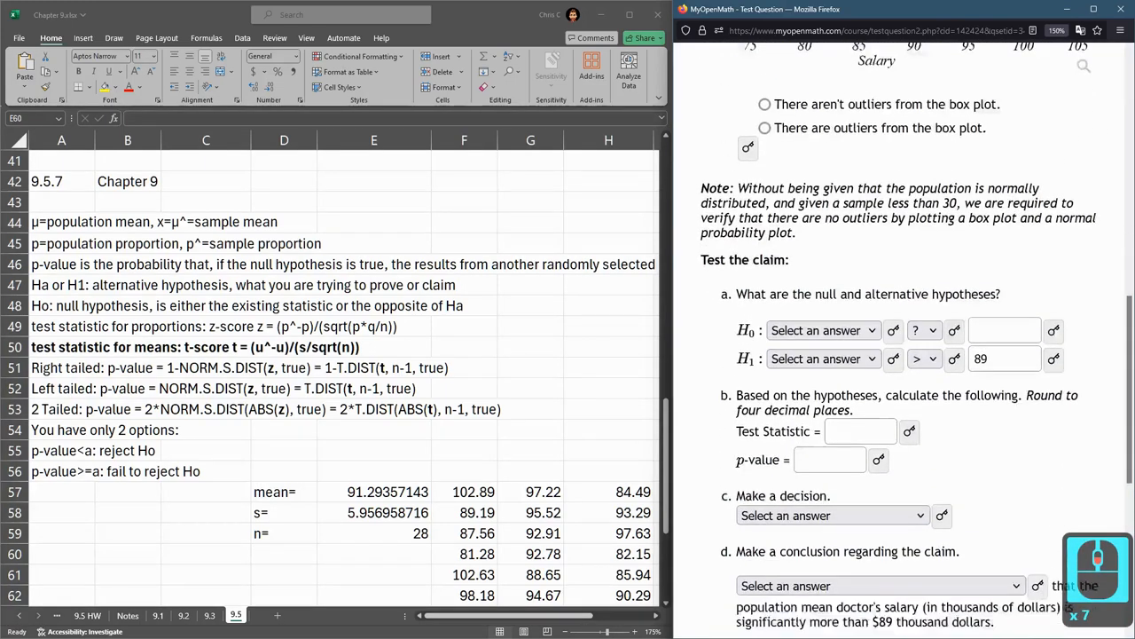
{"action": "left_click", "coordinate": [924, 306]}
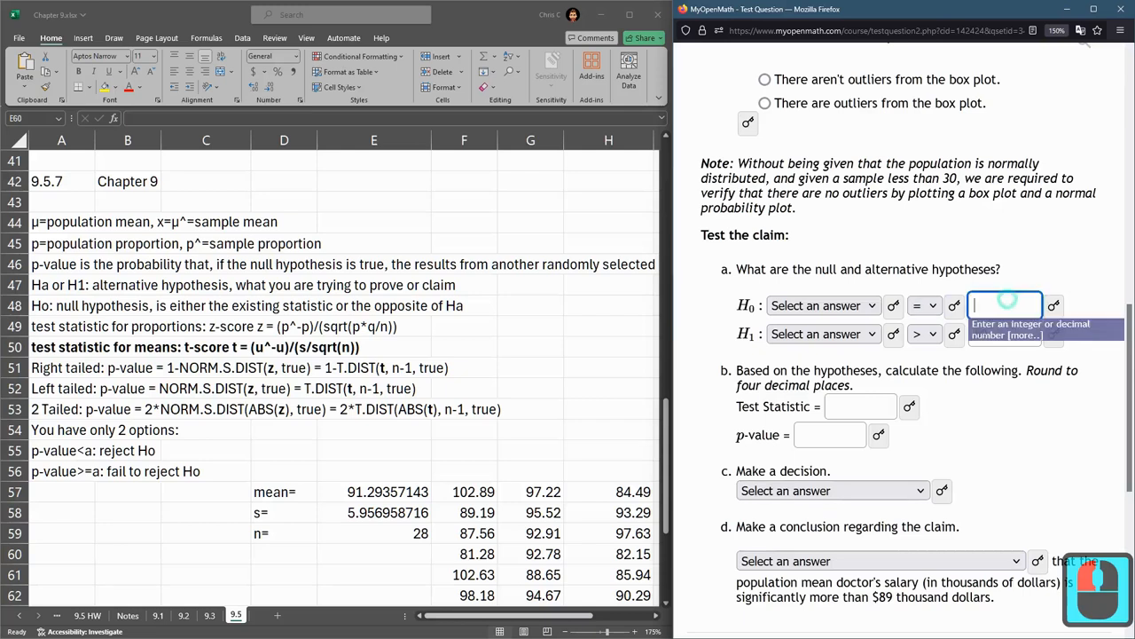
{"action": "type", "text": "89"}
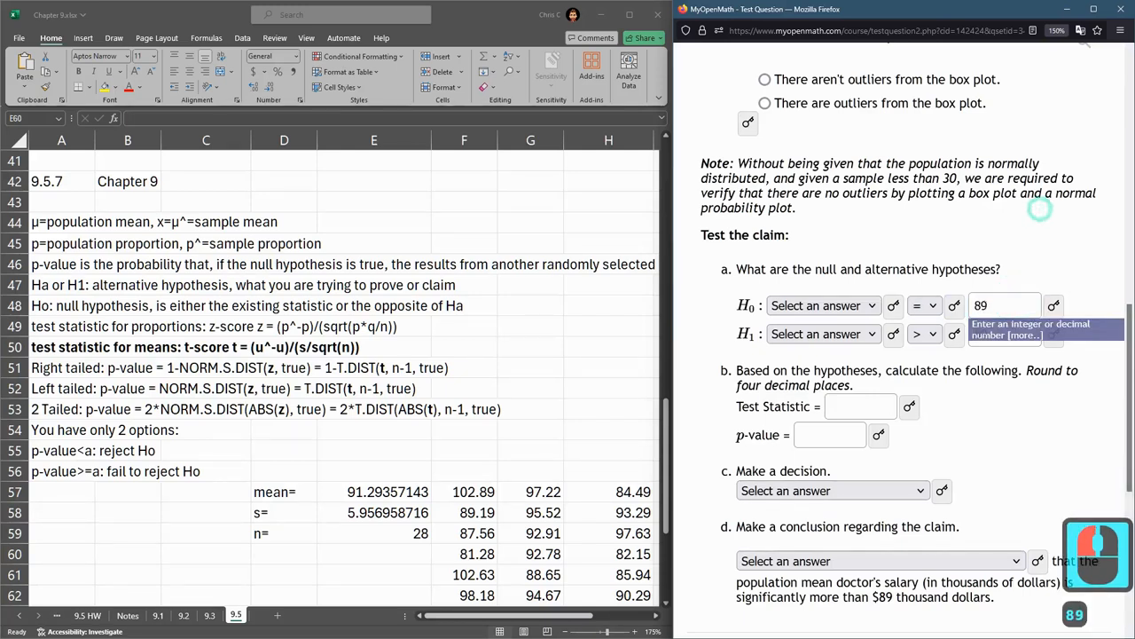
{"action": "left_click", "coordinate": [820, 305]}
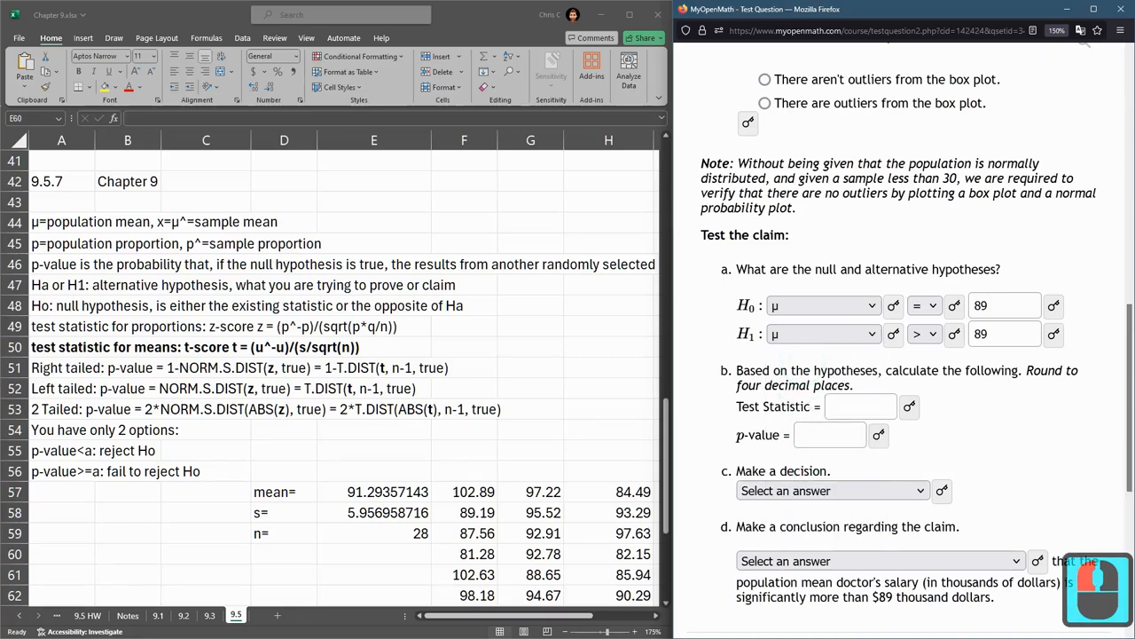
{"action": "scroll", "scroll_direction": "down", "scroll_amount": 3}
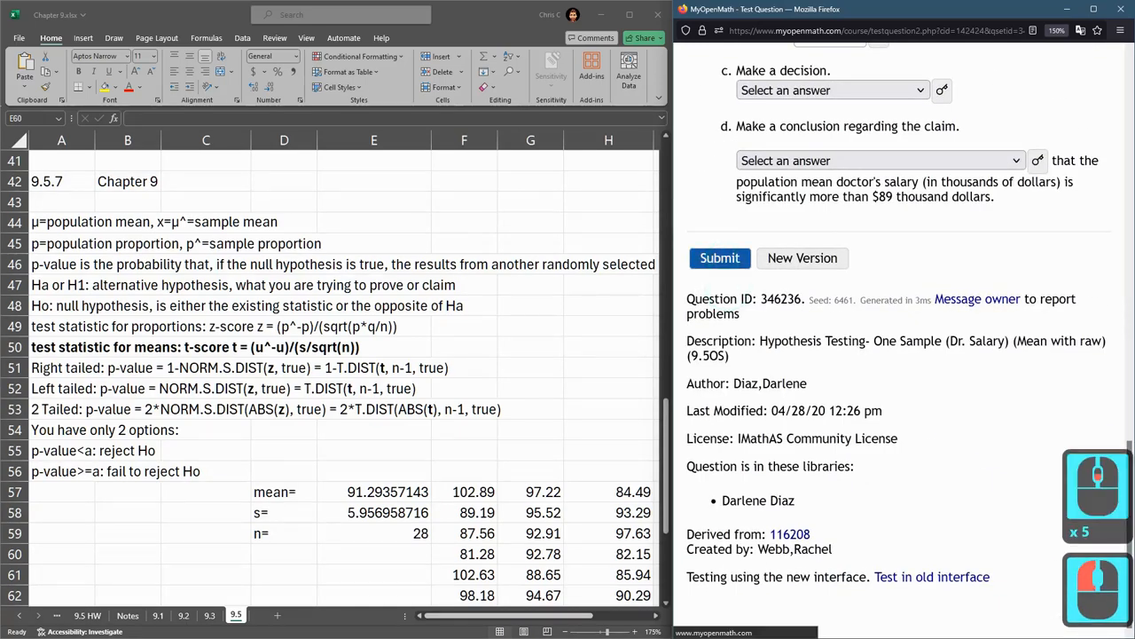
{"action": "scroll", "scroll_direction": "down", "scroll_amount": 3}
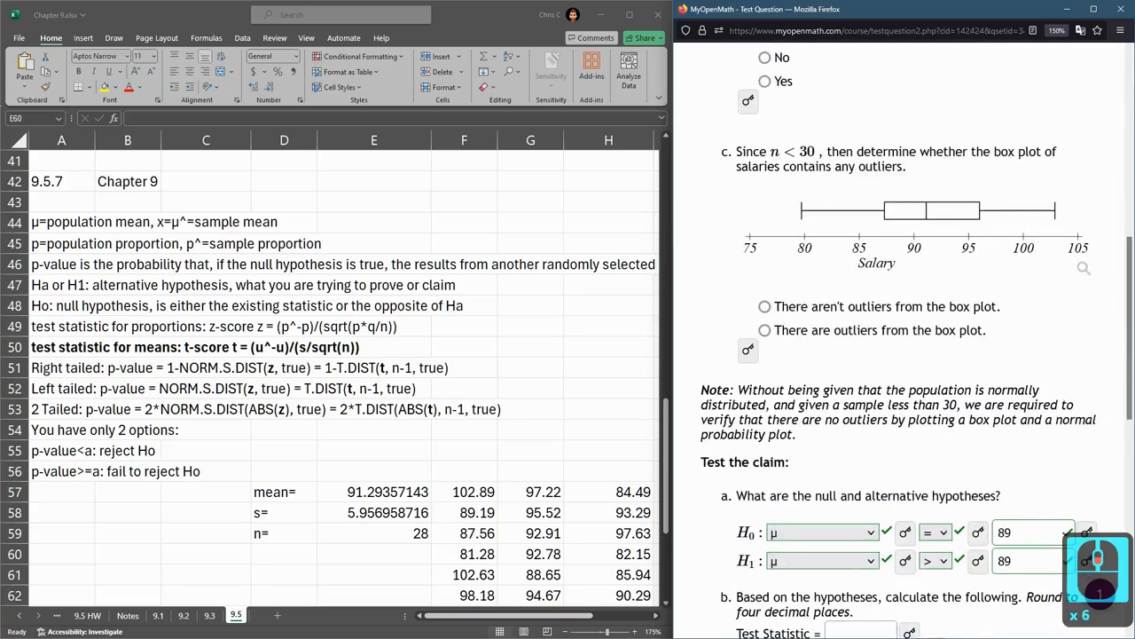
{"action": "scroll", "scroll_direction": "down", "scroll_amount": 3}
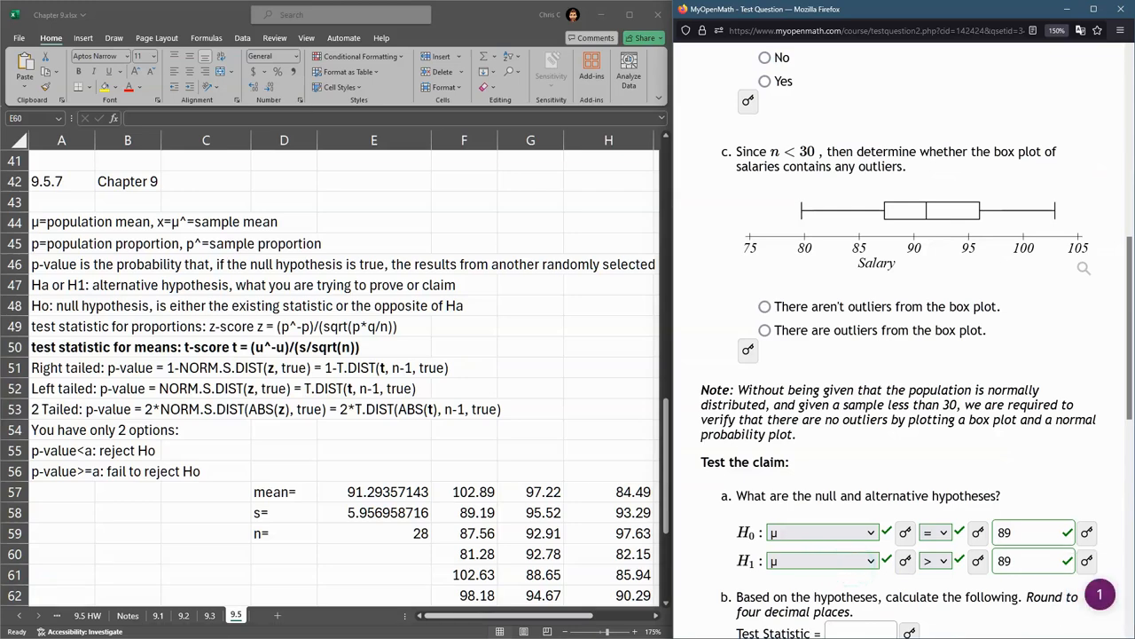
{"action": "left_click", "coordinate": [373, 554]}
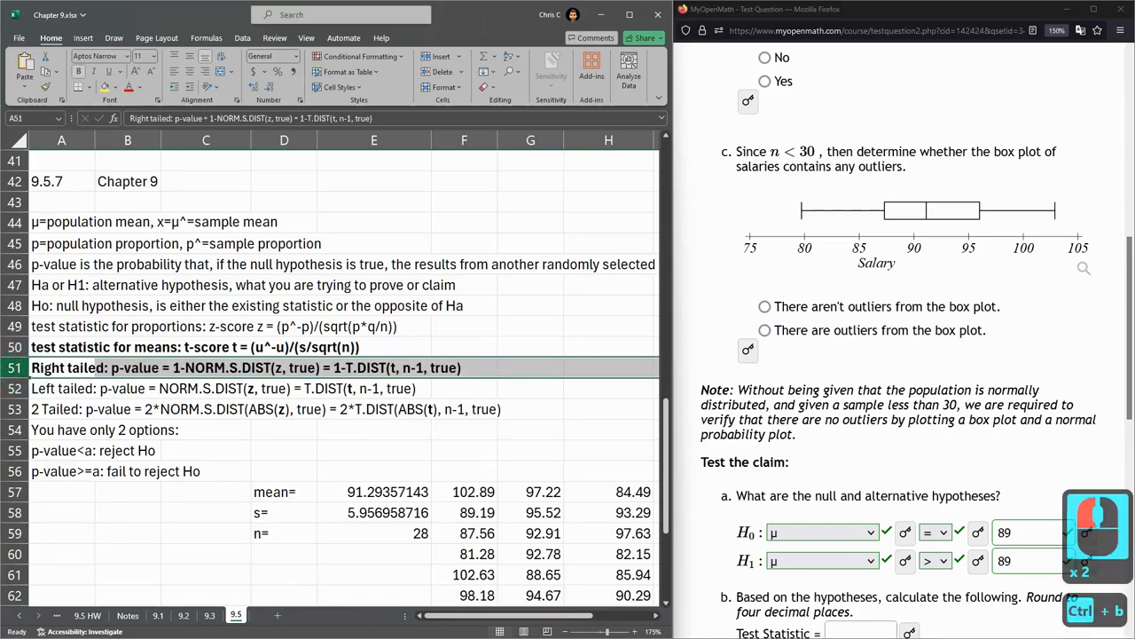
Step: Mark the sample as within 5% of doctors, n below 30, and the box plot outlier-free
{"action": "left_click", "coordinate": [374, 367]}
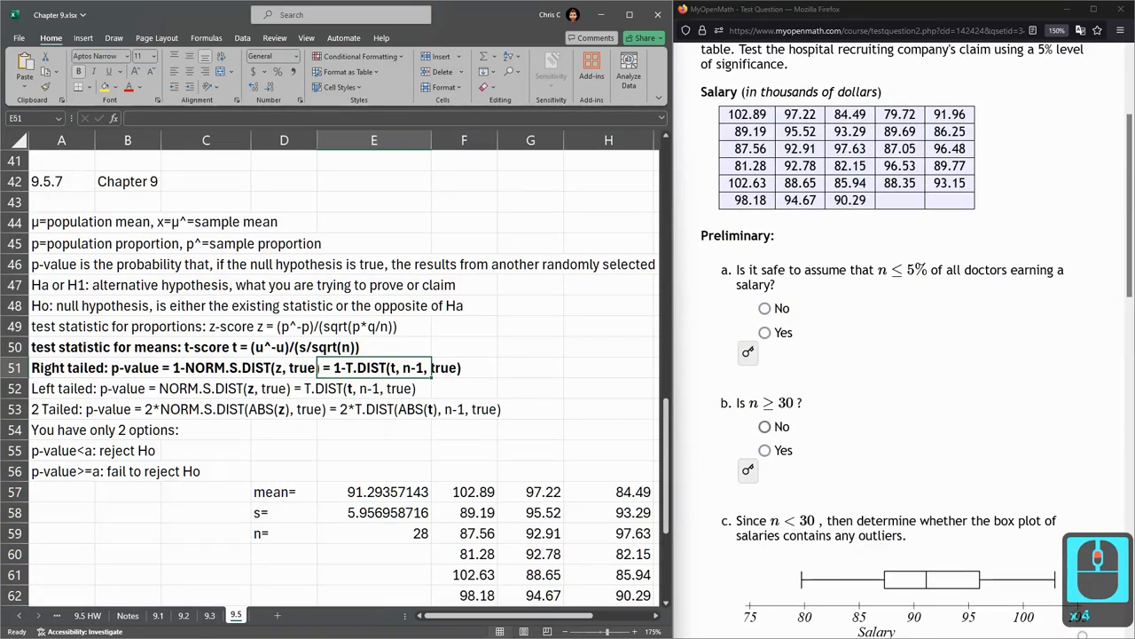
{"action": "left_click", "coordinate": [765, 426]}
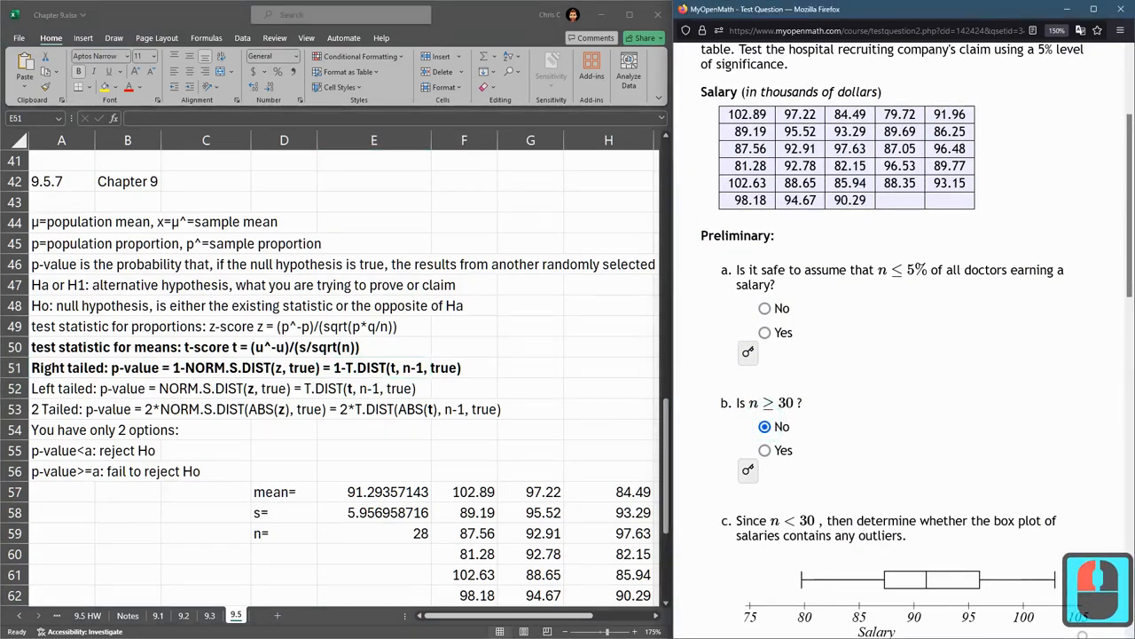
{"action": "left_click_drag", "start_coordinate": [750, 269], "coordinate": [881, 270]}
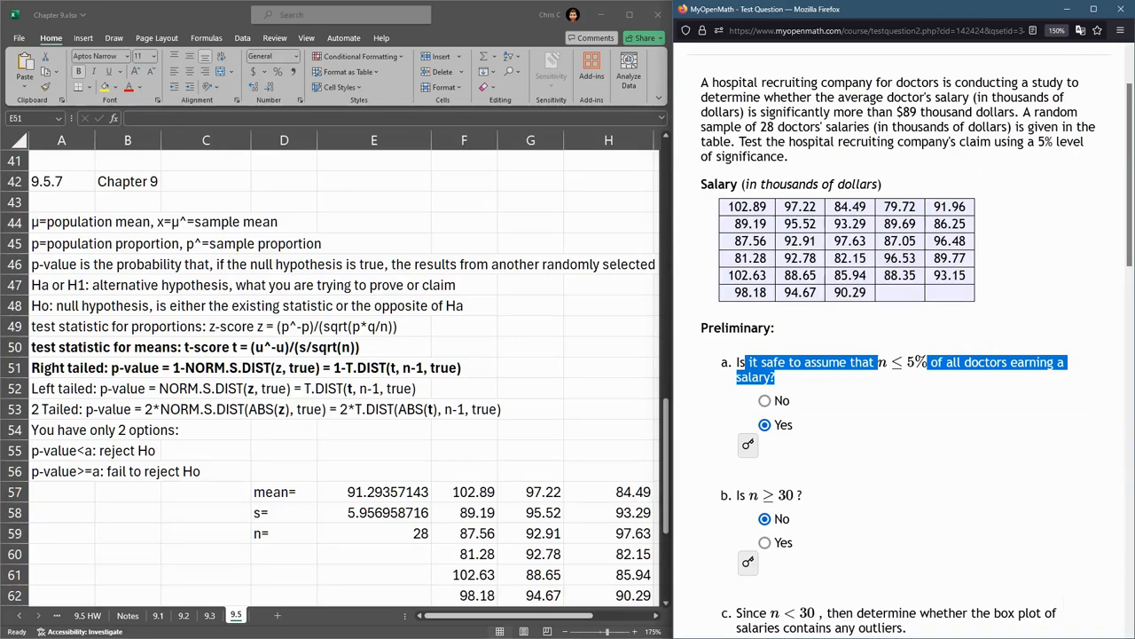
{"action": "scroll", "scroll_direction": "down", "scroll_amount": 3}
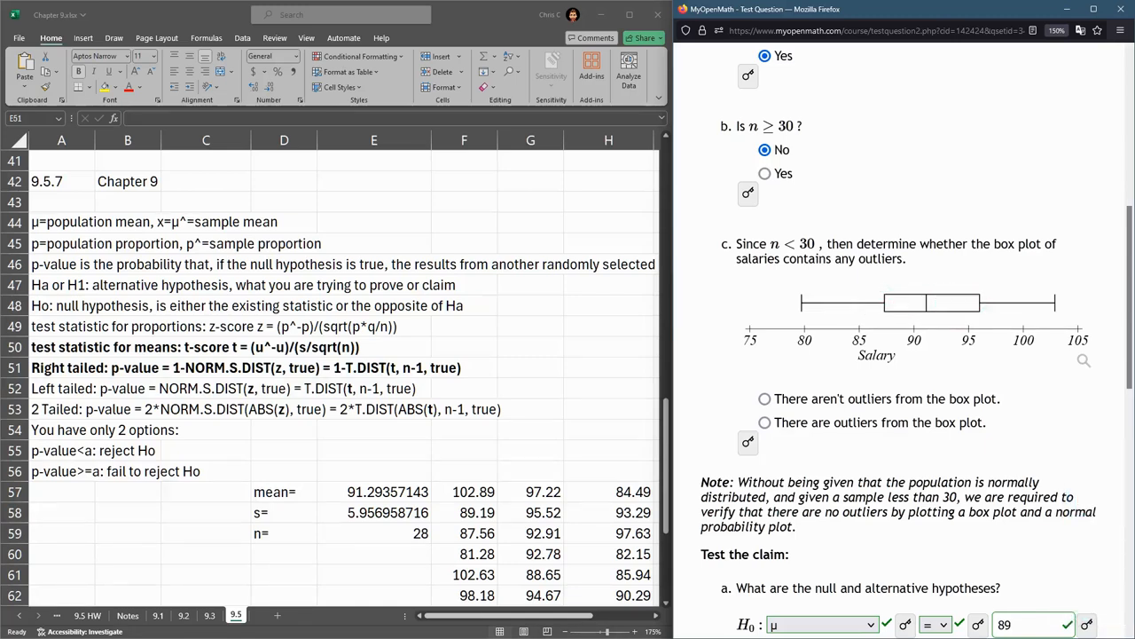
{"action": "left_click", "coordinate": [845, 302]}
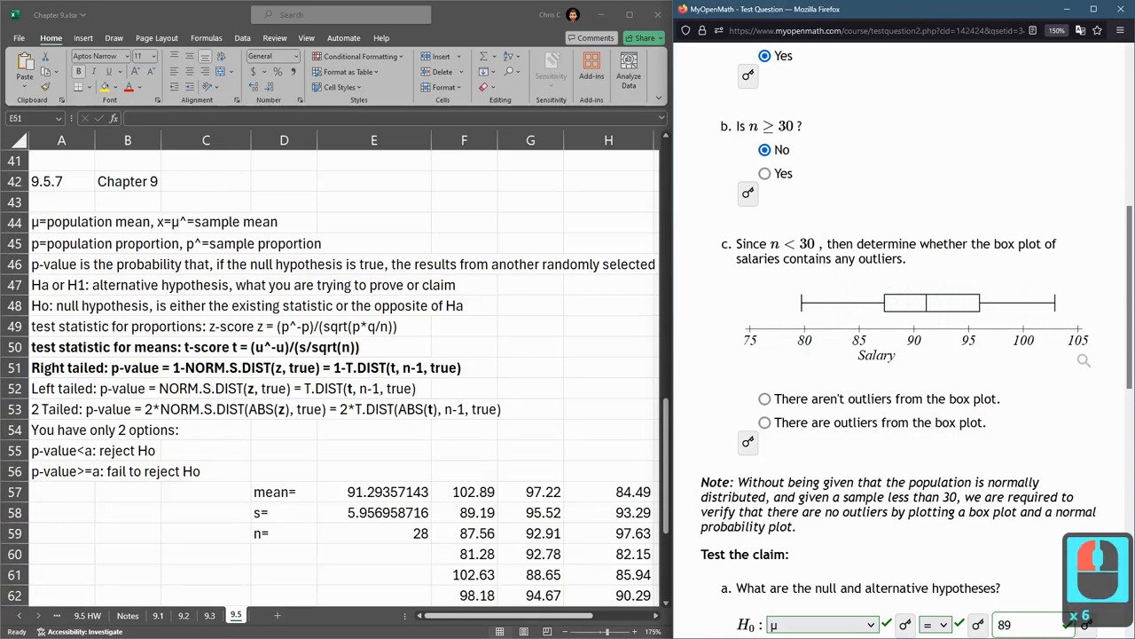
{"action": "left_click", "coordinate": [765, 422]}
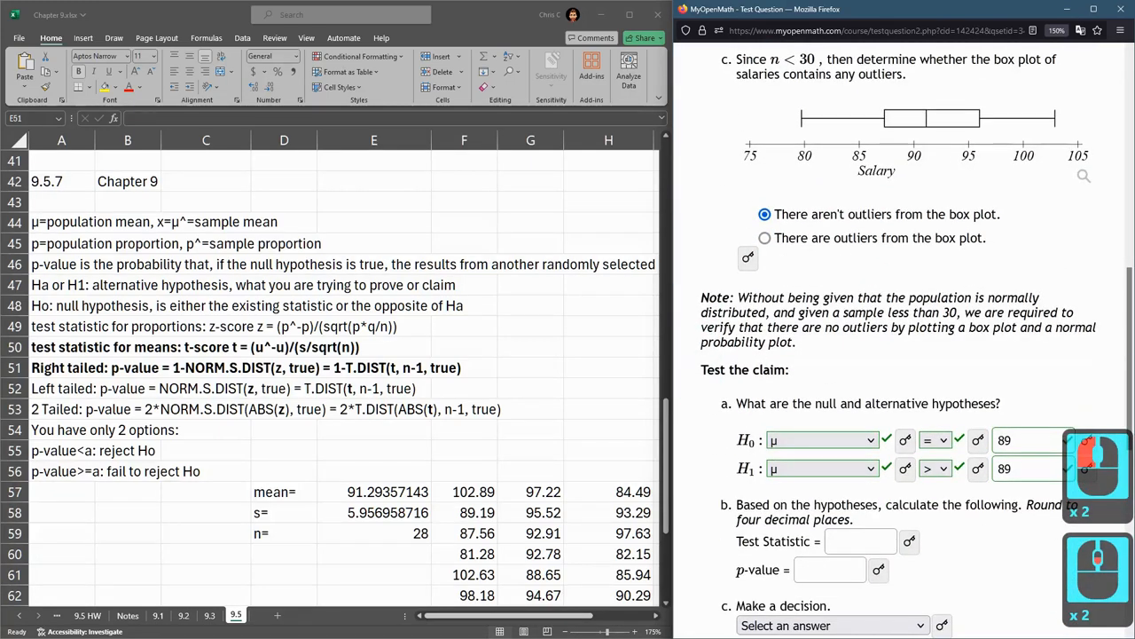
{"action": "scroll", "scroll_direction": "down", "scroll_amount": 3}
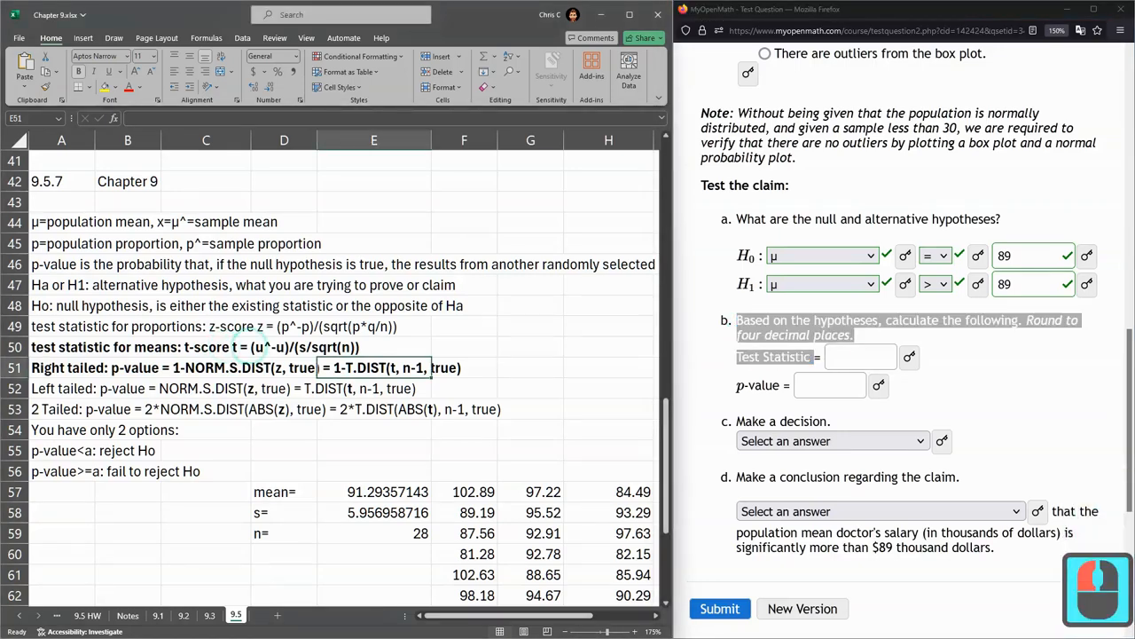
Step: Label A60 t= and enter =(E57-89)/(E58/sqrt(E59)) in B60, giving 2.037355
{"action": "left_click", "coordinate": [206, 347]}
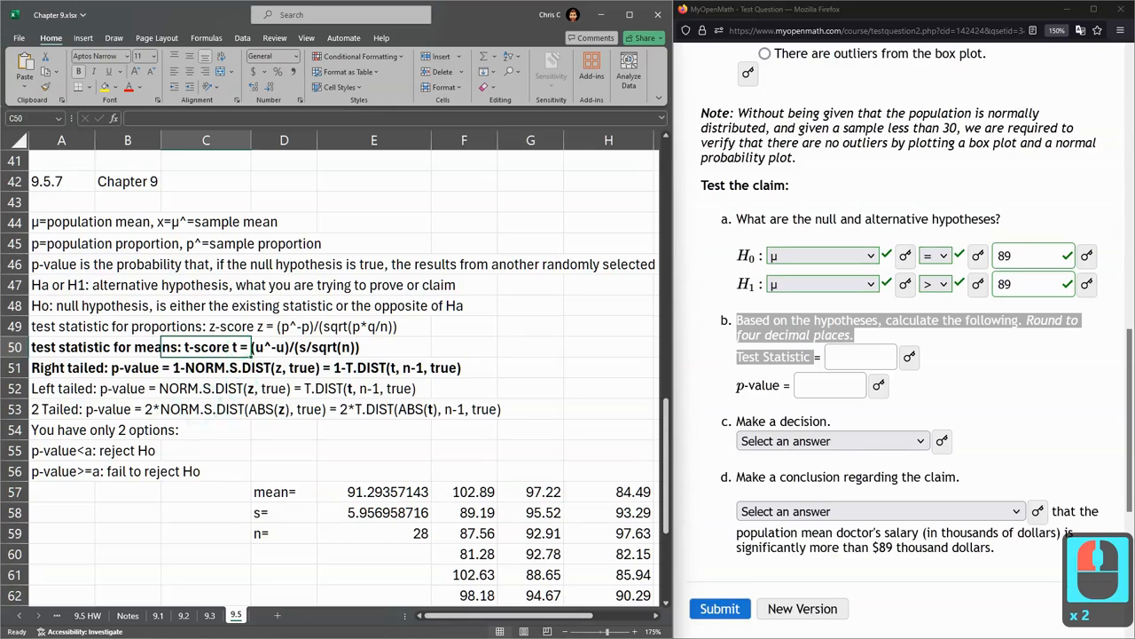
{"action": "left_click", "coordinate": [61, 553]}
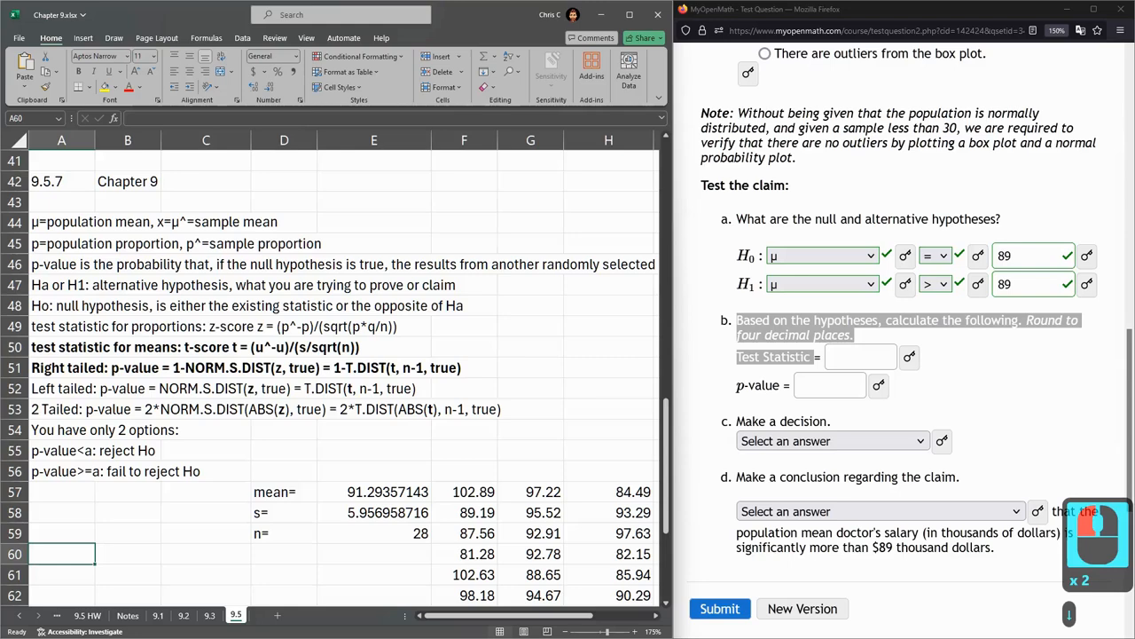
{"action": "type", "text": "t="}
{"action": "left_click", "coordinate": [128, 553]}
{"action": "type", "text": "=("}
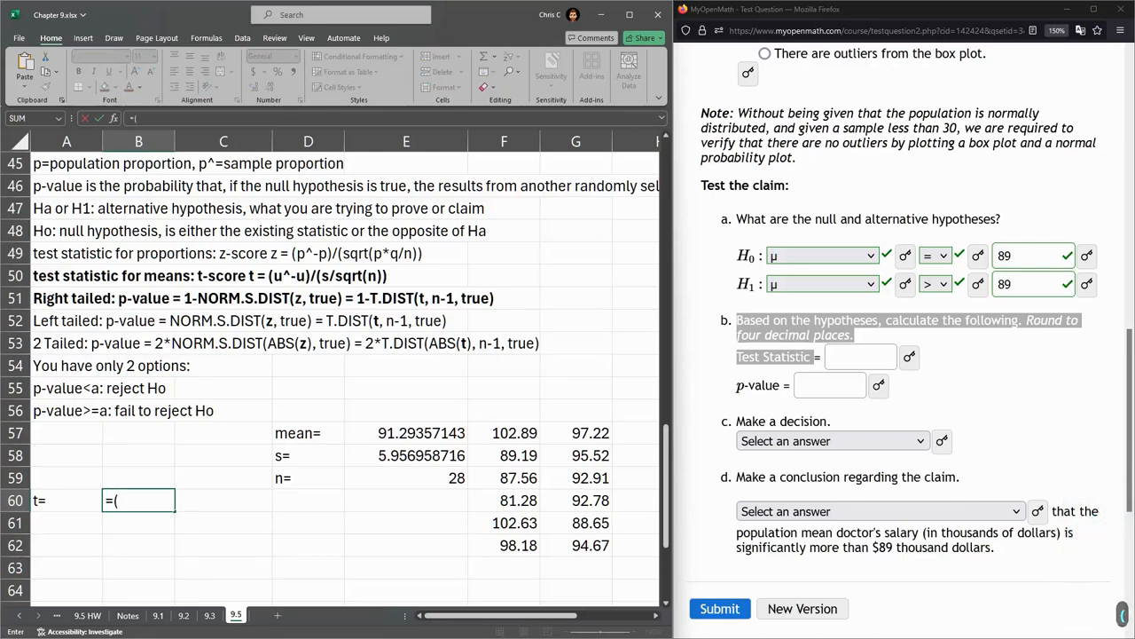
{"action": "left_click", "coordinate": [406, 432]}
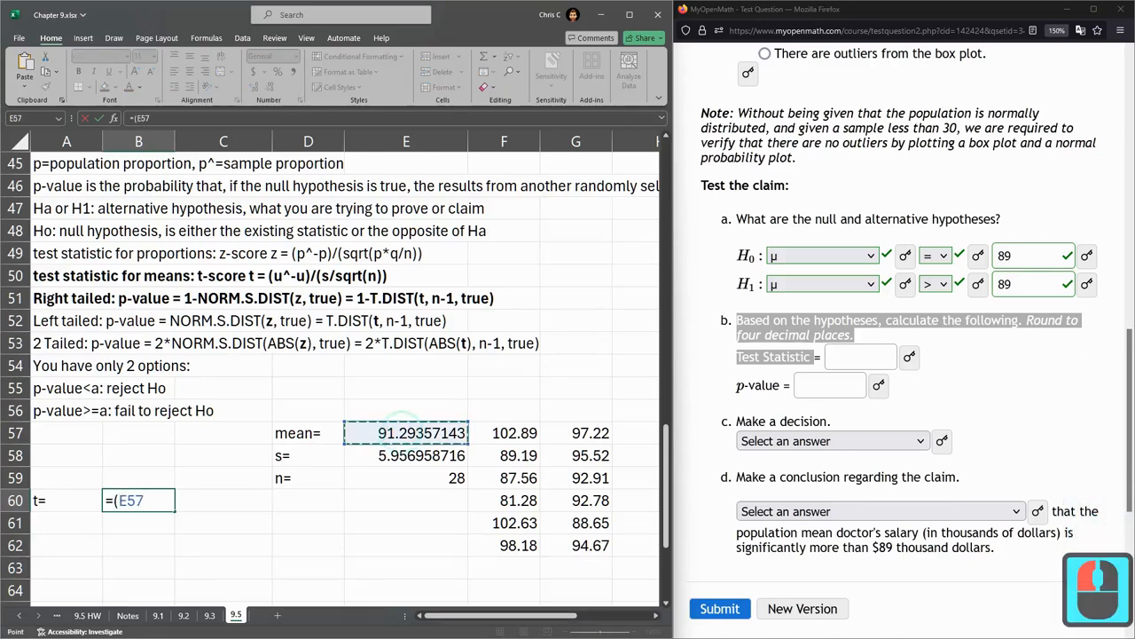
{"action": "type", "text": "-"}
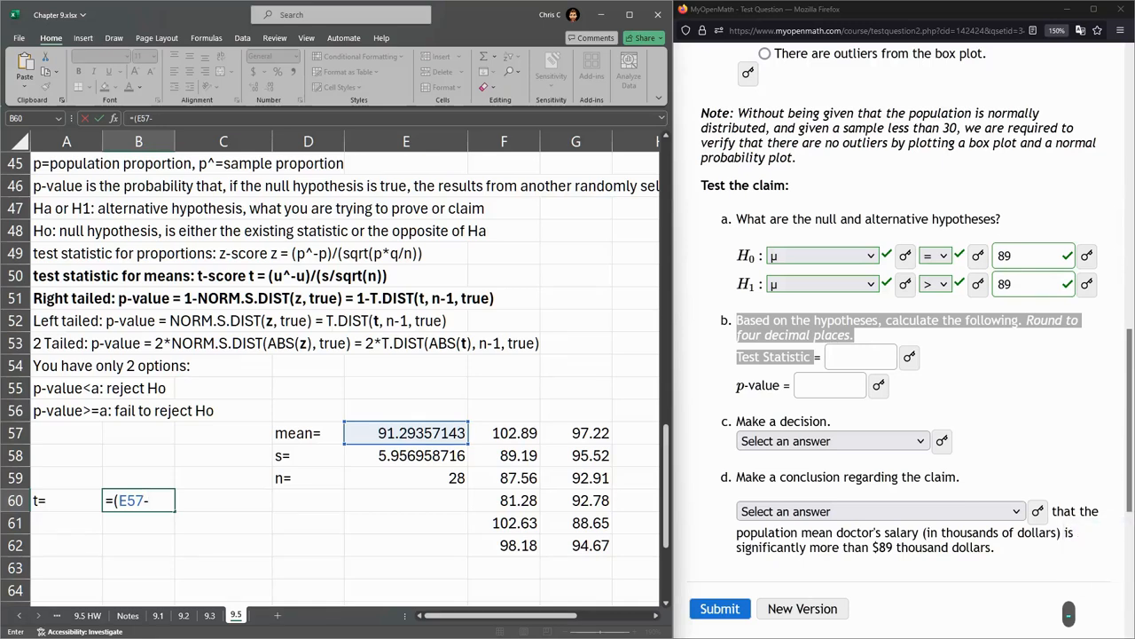
{"action": "type", "text": "89"}
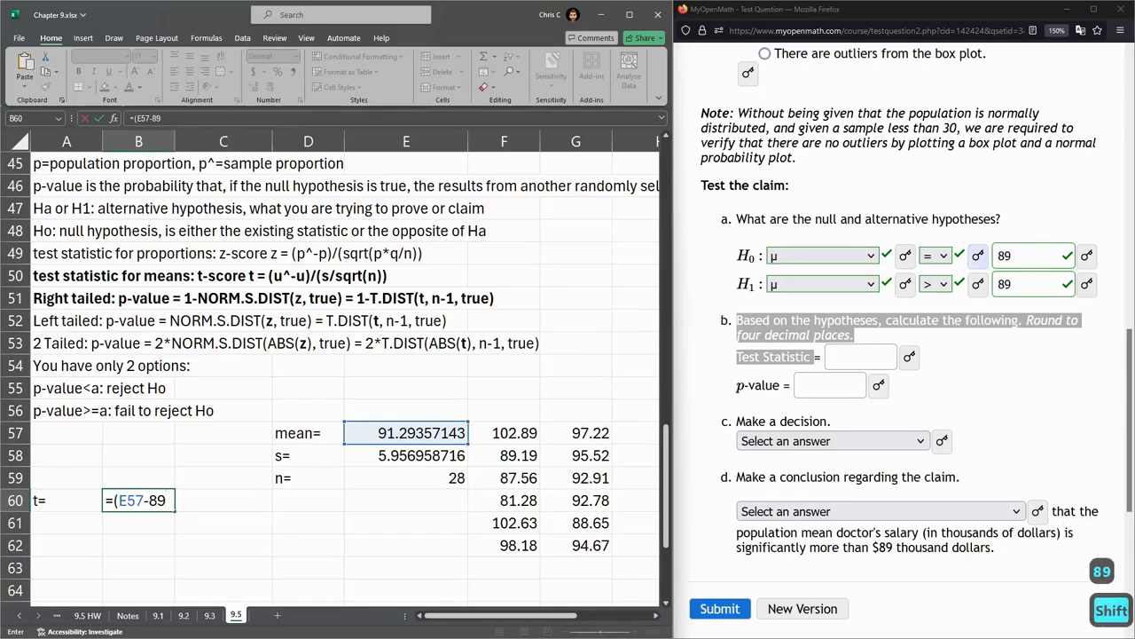
{"action": "type", "text": "/"}
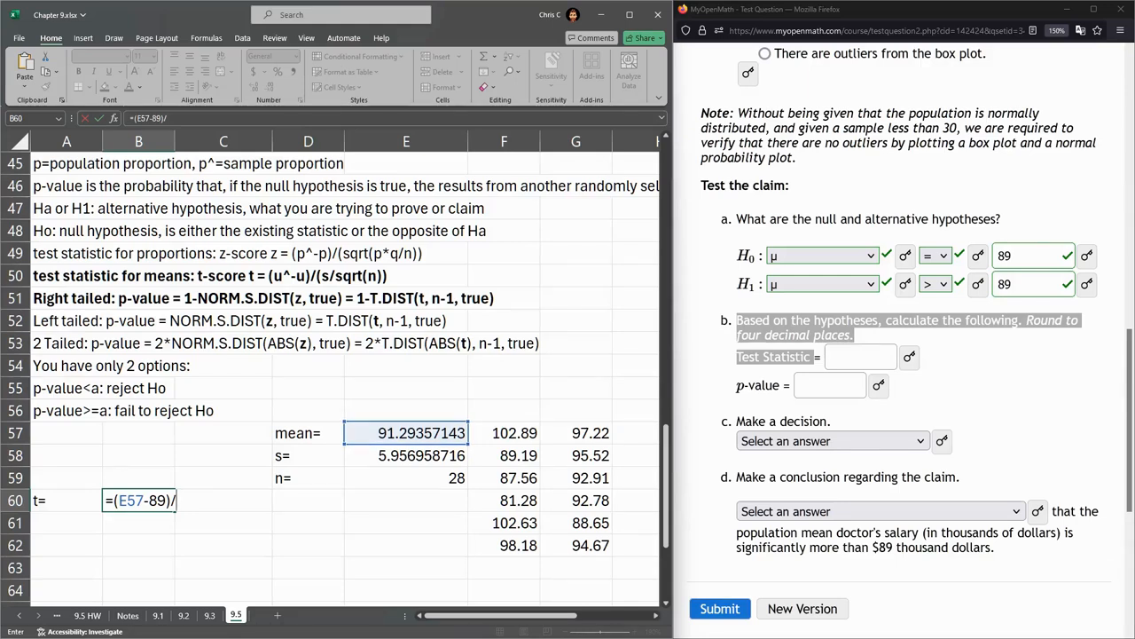
{"action": "type", "text": "("}
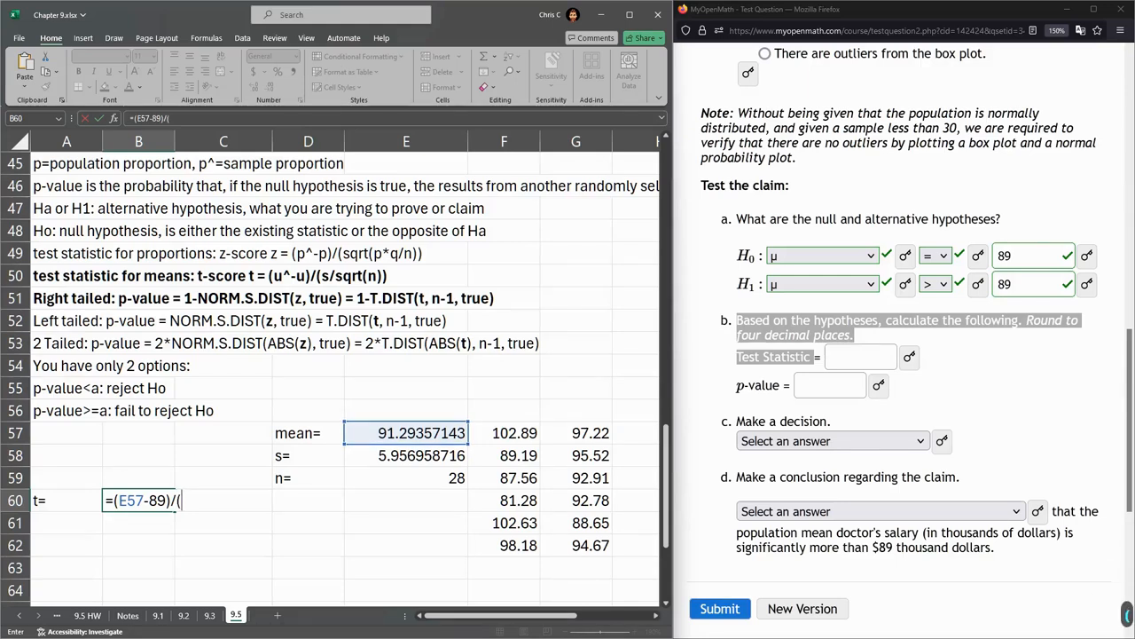
{"action": "left_click", "coordinate": [405, 455]}
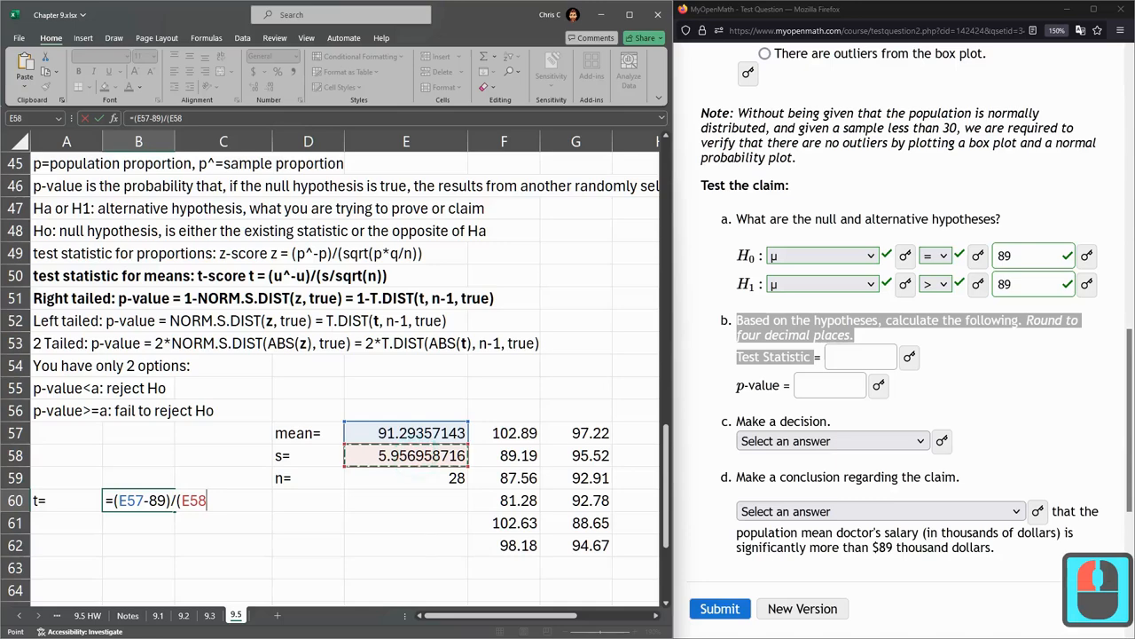
{"action": "type", "text": "/sqrt(E59"}
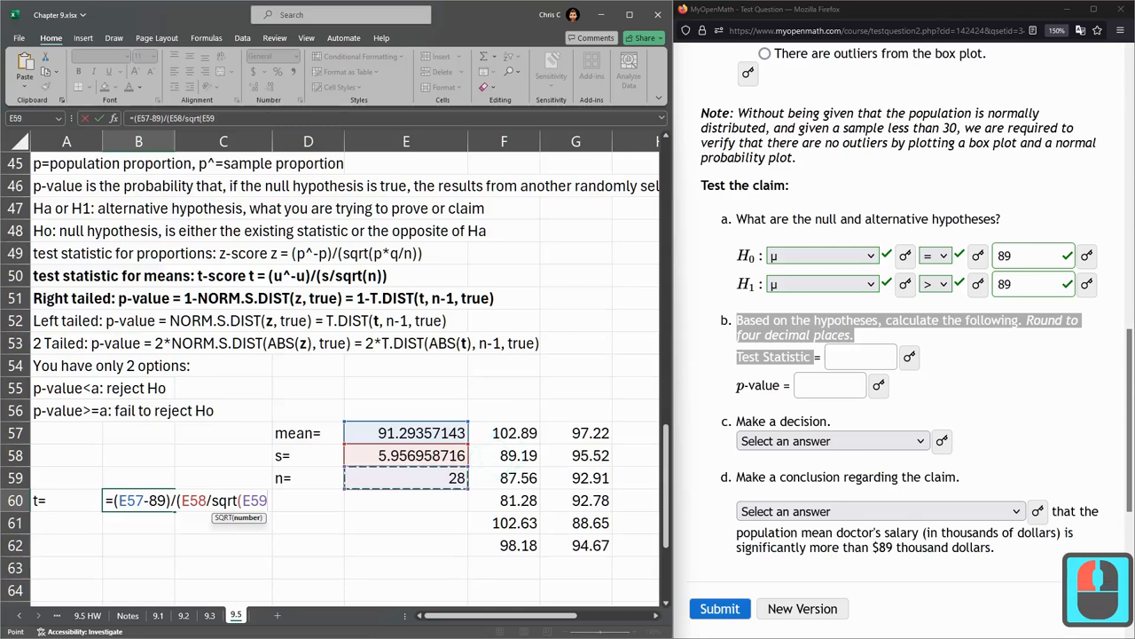
{"action": "type", "text": ")"}
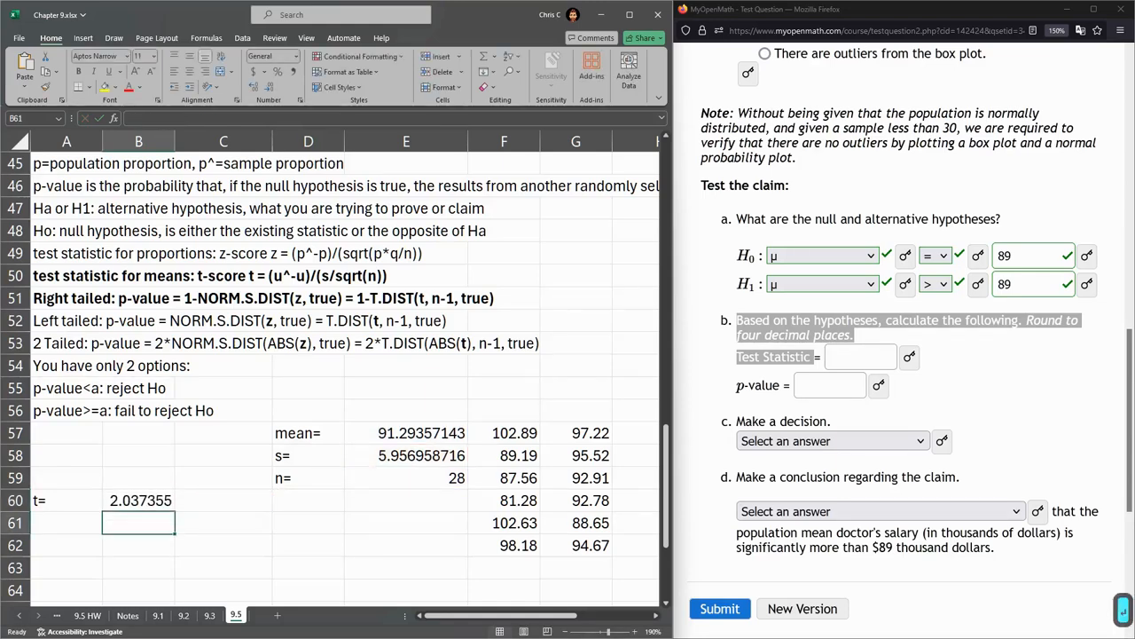
Step: Enter 2.0374 as the MyOpenMath test statistic and have it checked
{"action": "left_click", "coordinate": [859, 355]}
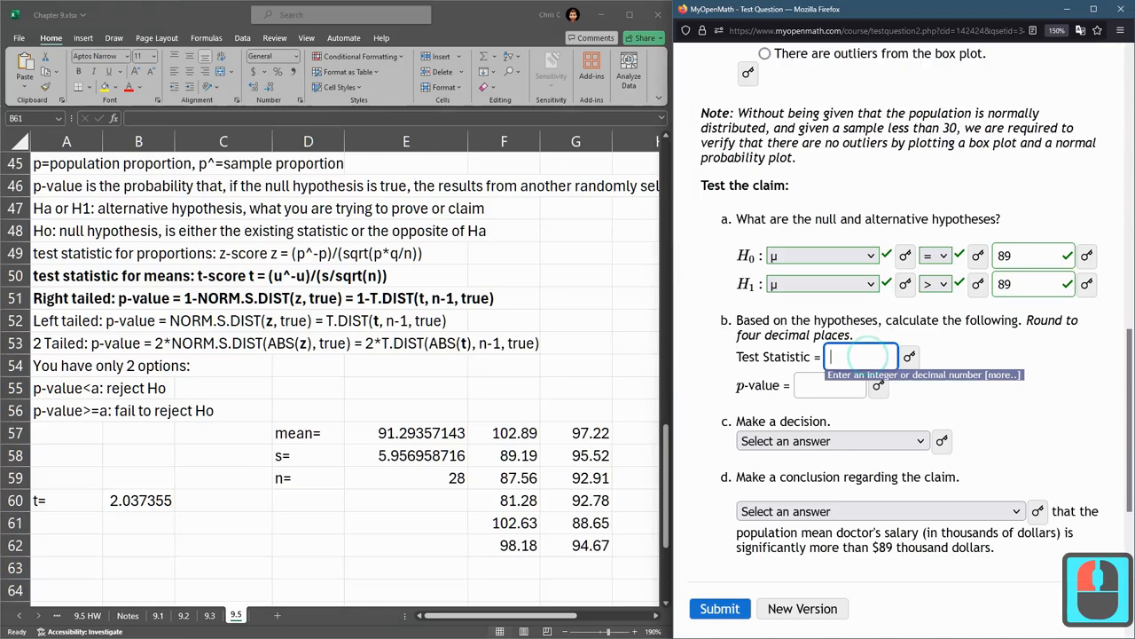
{"action": "type", "text": "2.0374"}
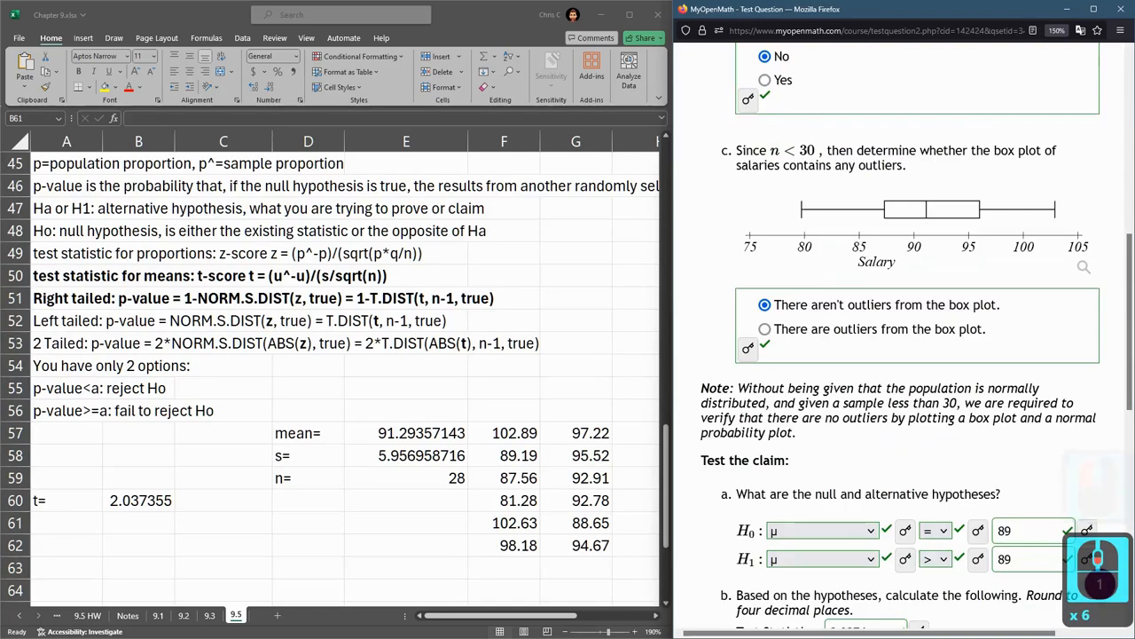
{"action": "scroll", "scroll_direction": "down", "scroll_amount": 3}
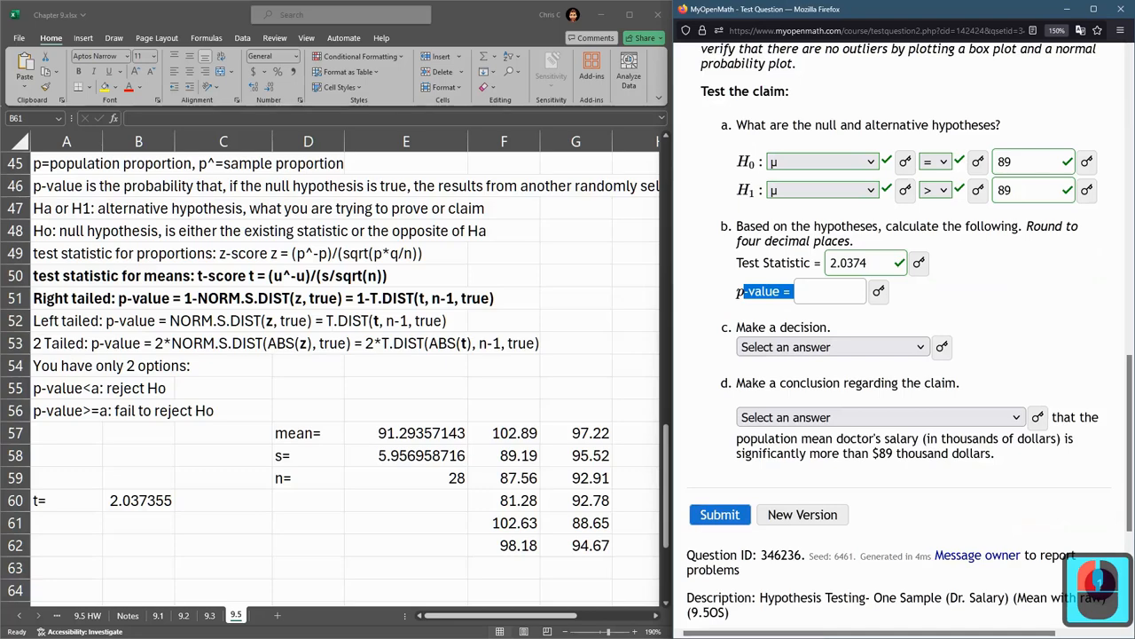
{"action": "left_click", "coordinate": [138, 522]}
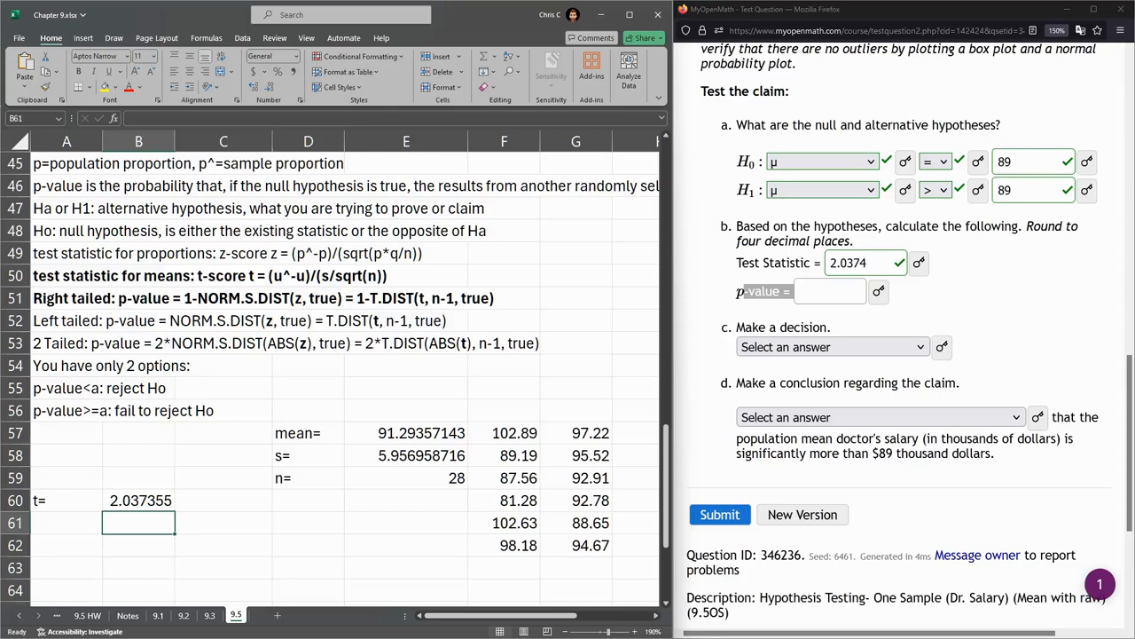
Step: Label the p value row and enter =1-T.DIST(B60,E59-1,TRUE) in B61, giving 0.025763
{"action": "left_click", "coordinate": [137, 297]}
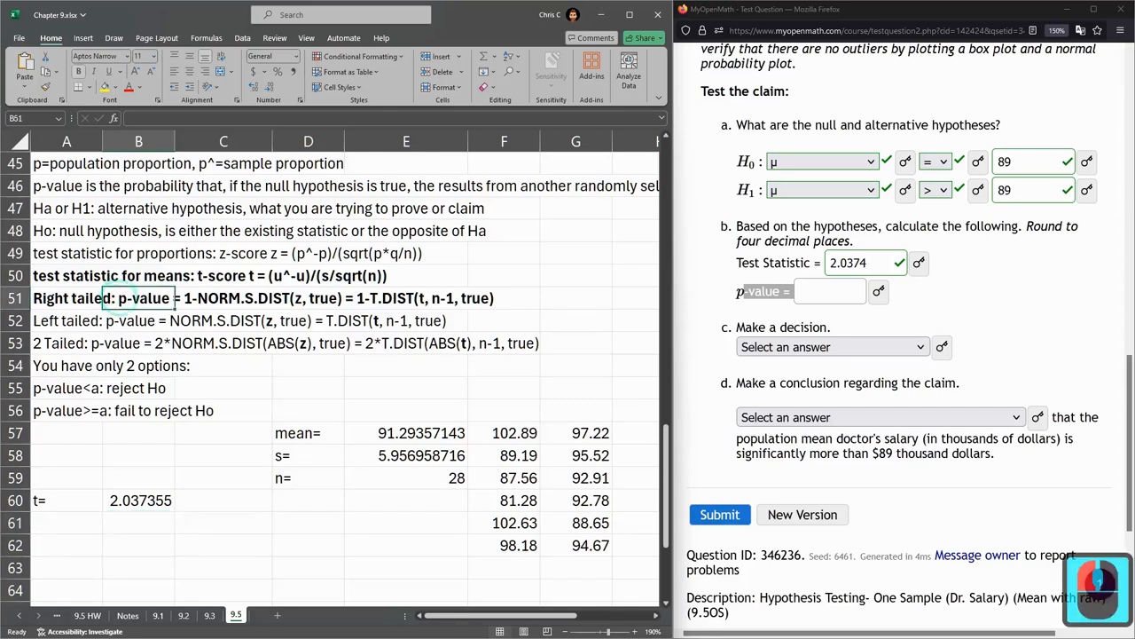
{"action": "left_click", "coordinate": [406, 298]}
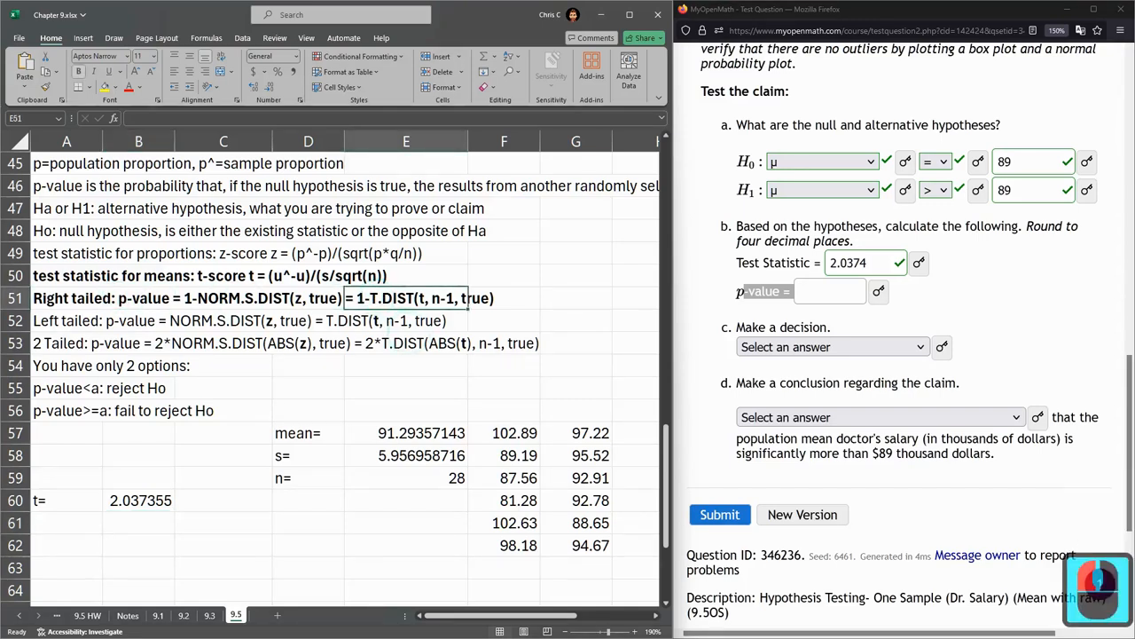
{"action": "left_click", "coordinate": [67, 522]}
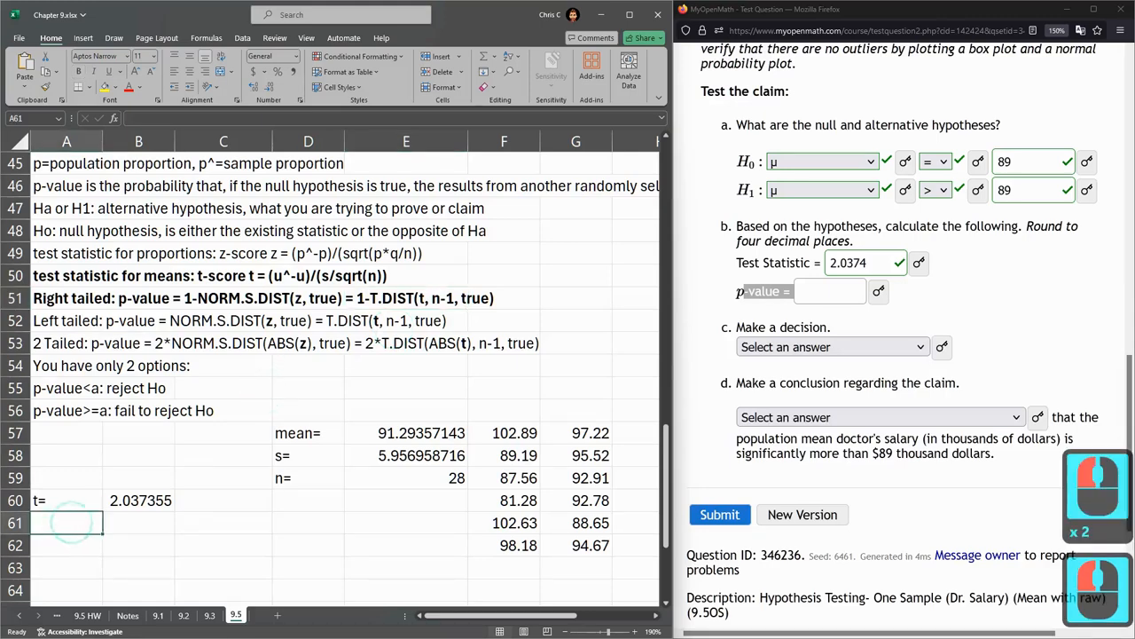
{"action": "type", "text": "p value"}
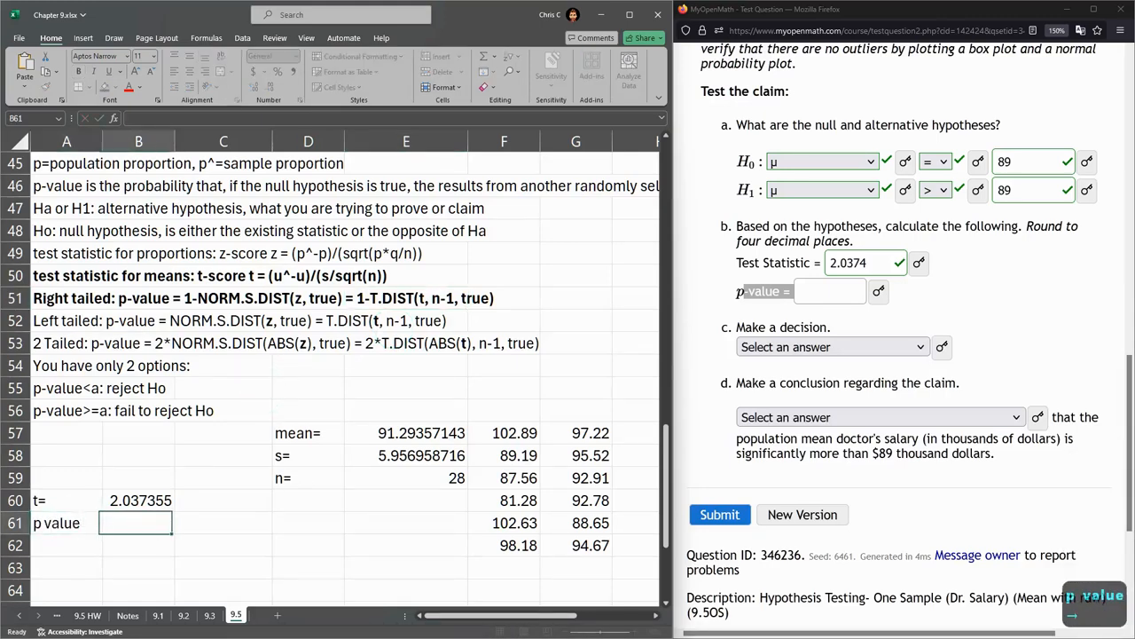
{"action": "type", "text": "=1-"}
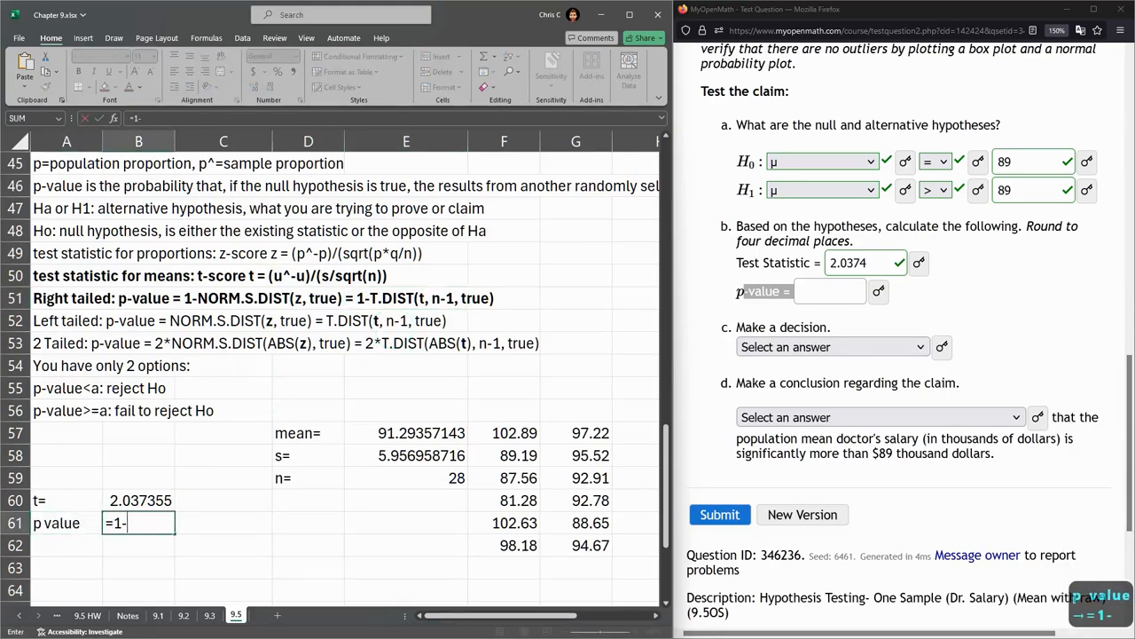
{"action": "type", "text": "t."}
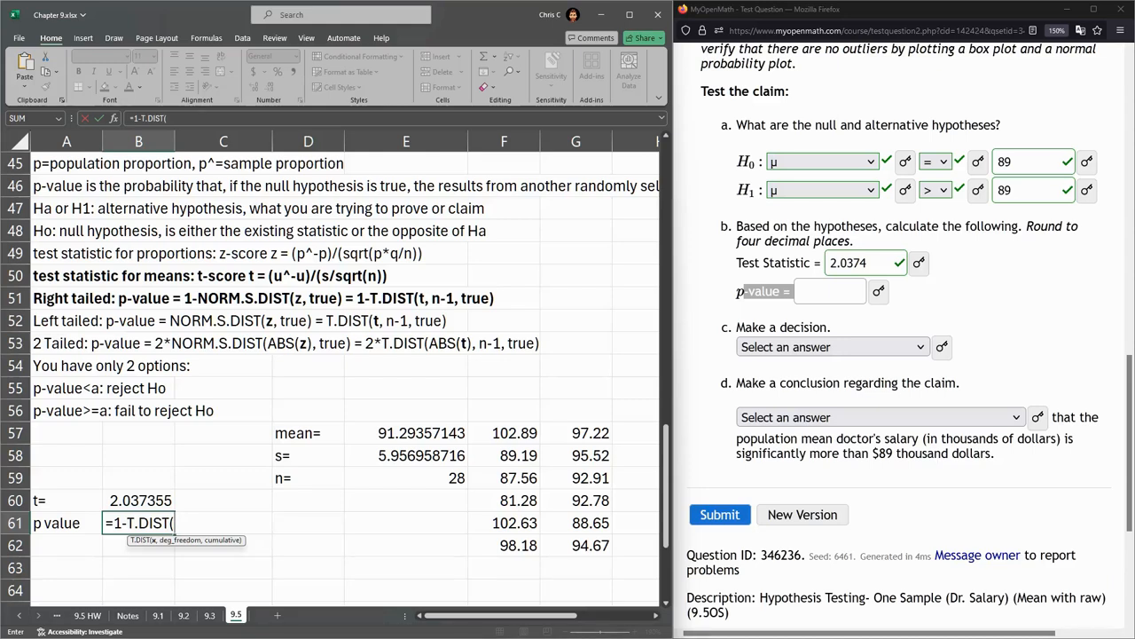
{"action": "left_click", "coordinate": [139, 499]}
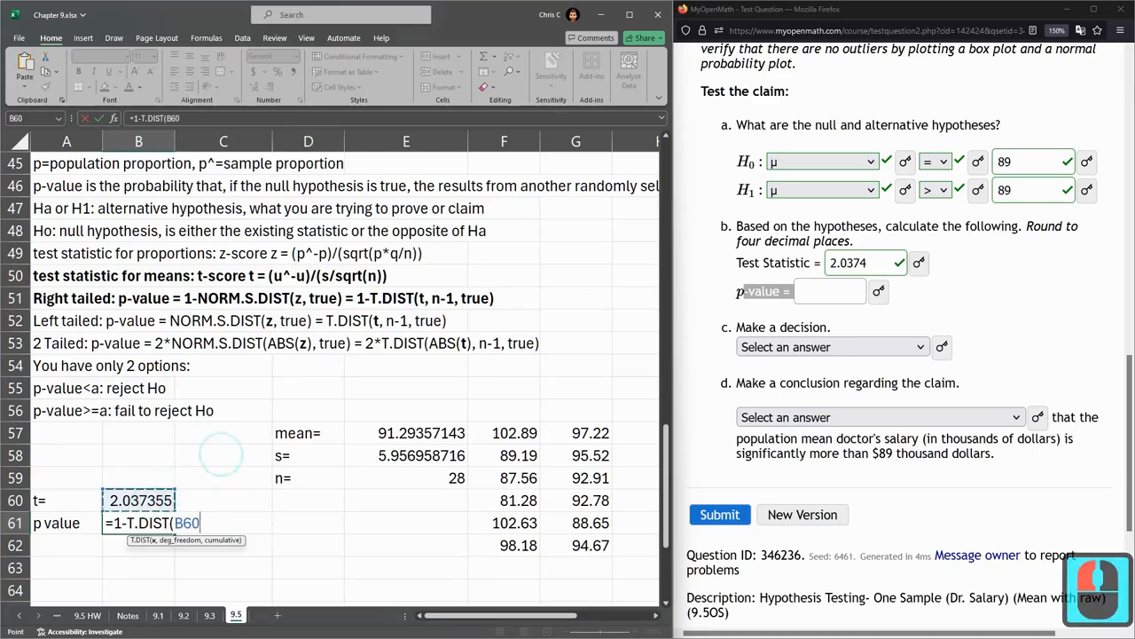
{"action": "type", "text": ","}
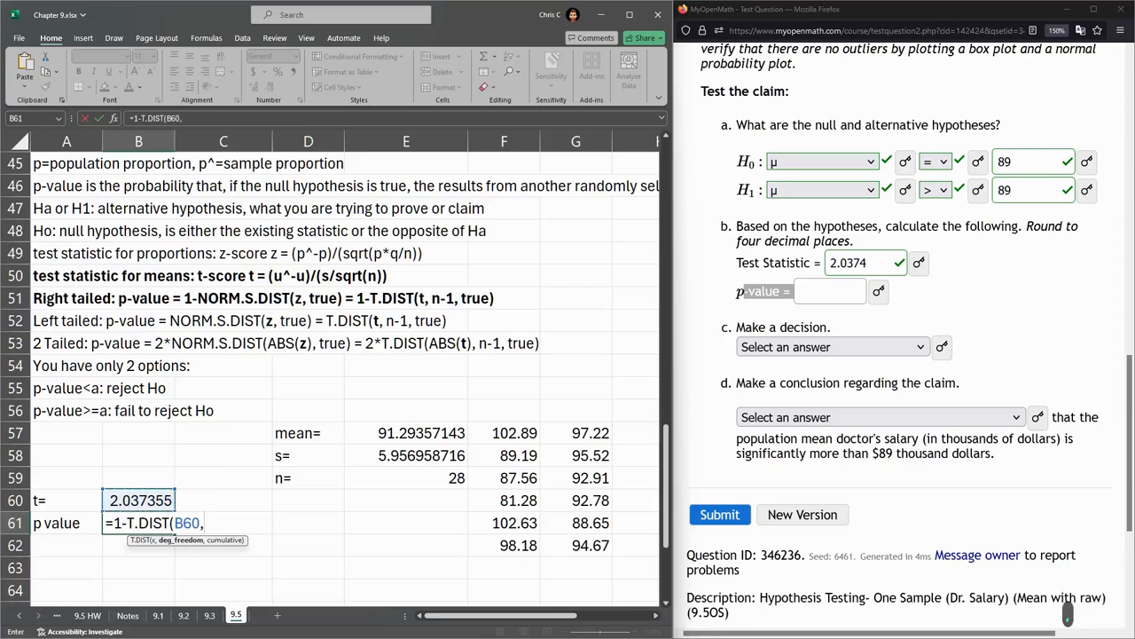
{"action": "left_click", "coordinate": [407, 477]}
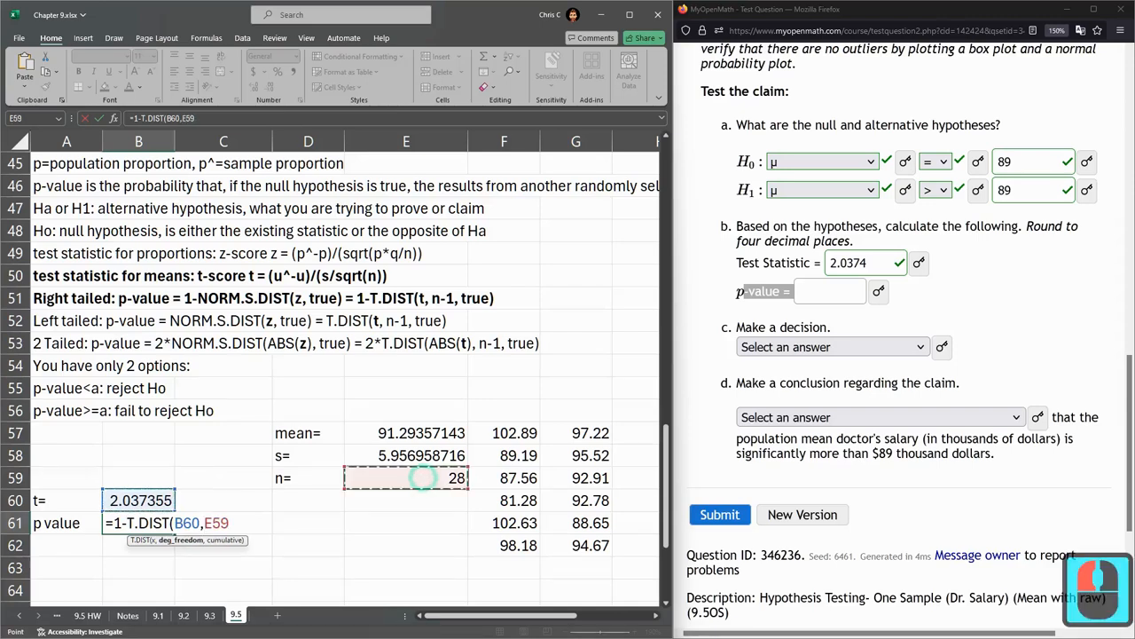
{"action": "type", "text": "-1,"}
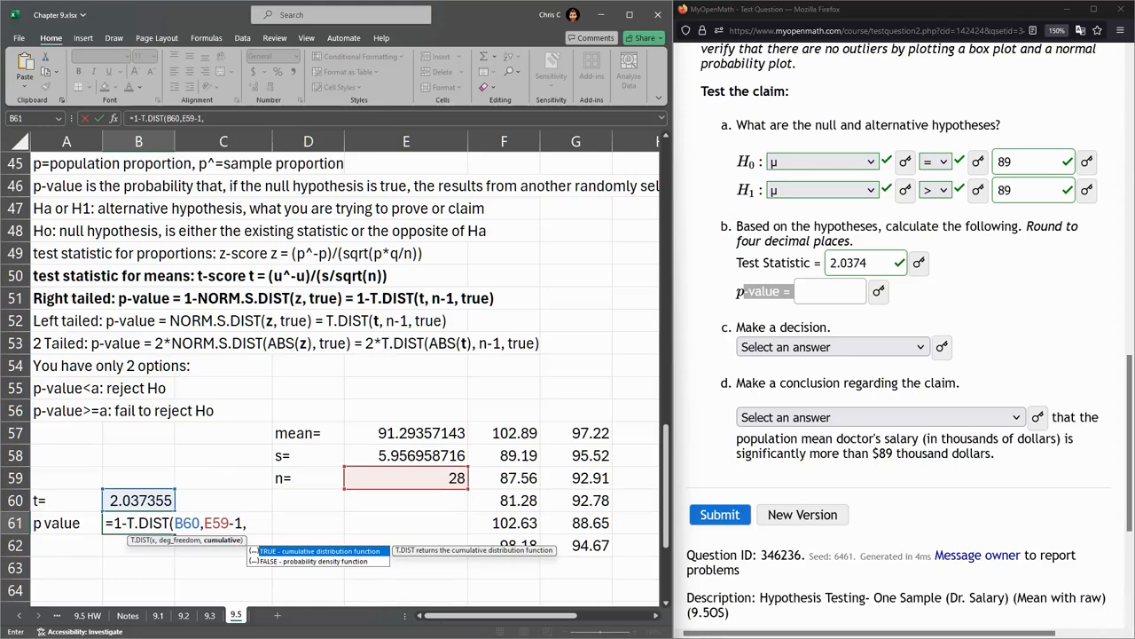
{"action": "type", "text": "TRUE"}
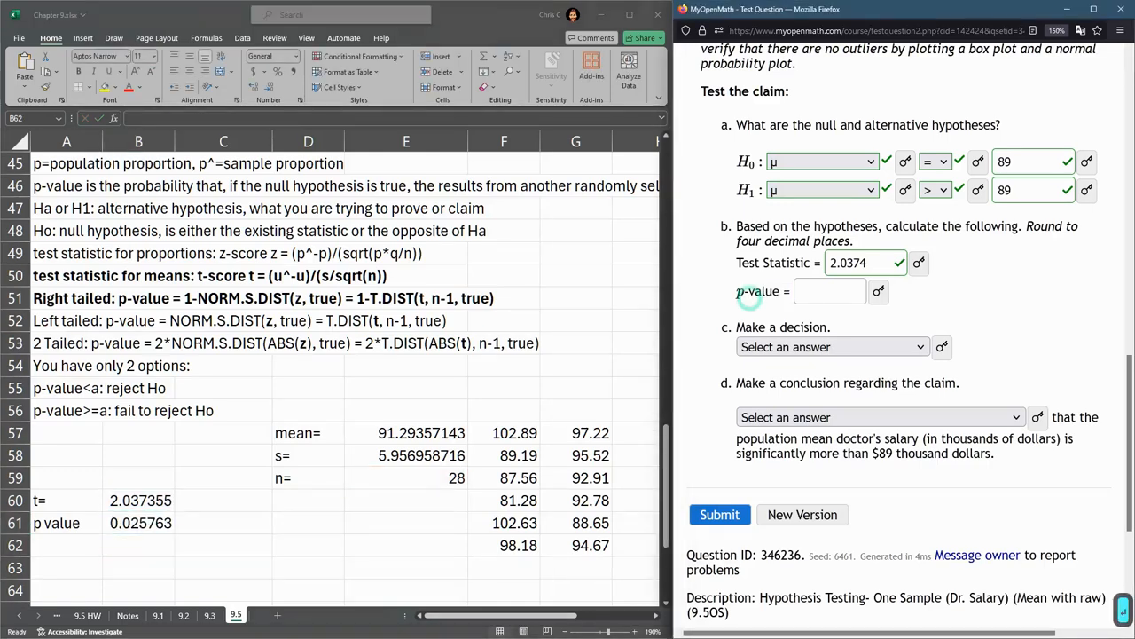
Step: Enter .025763 as the p-value and get it marked correct
{"action": "left_click", "coordinate": [829, 290]}
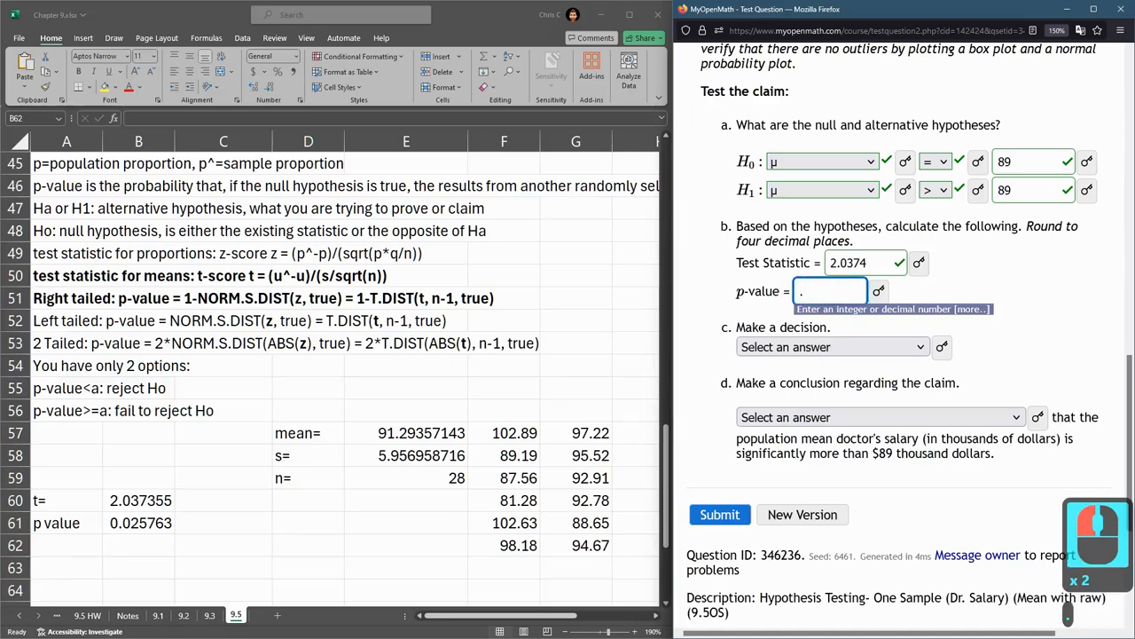
{"action": "type", "text": "025763"}
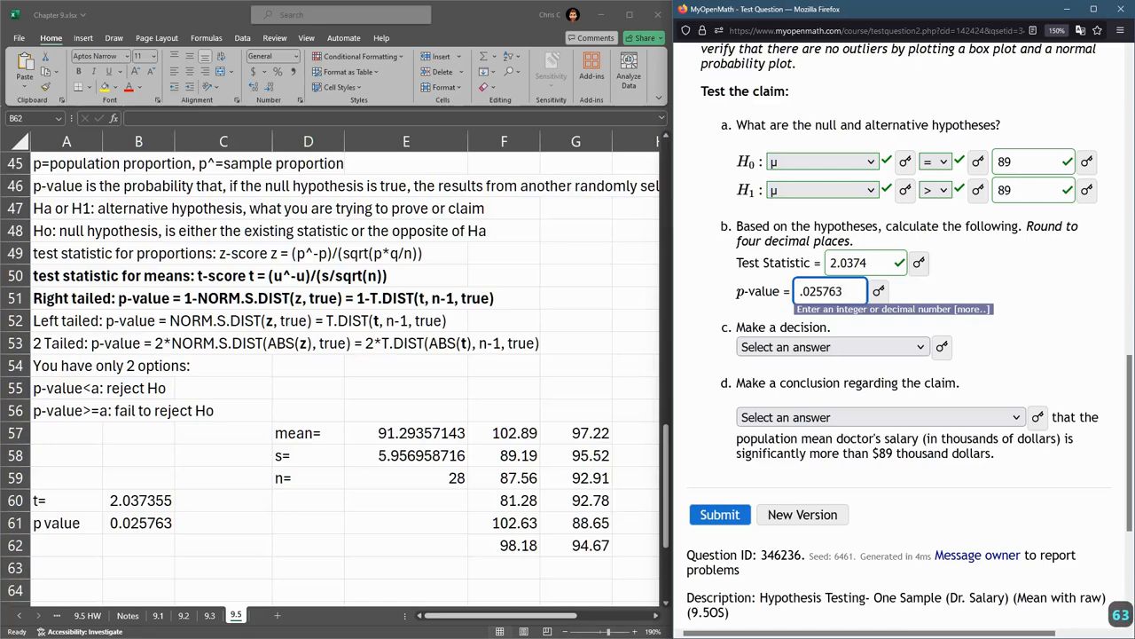
{"action": "left_click", "coordinate": [720, 515]}
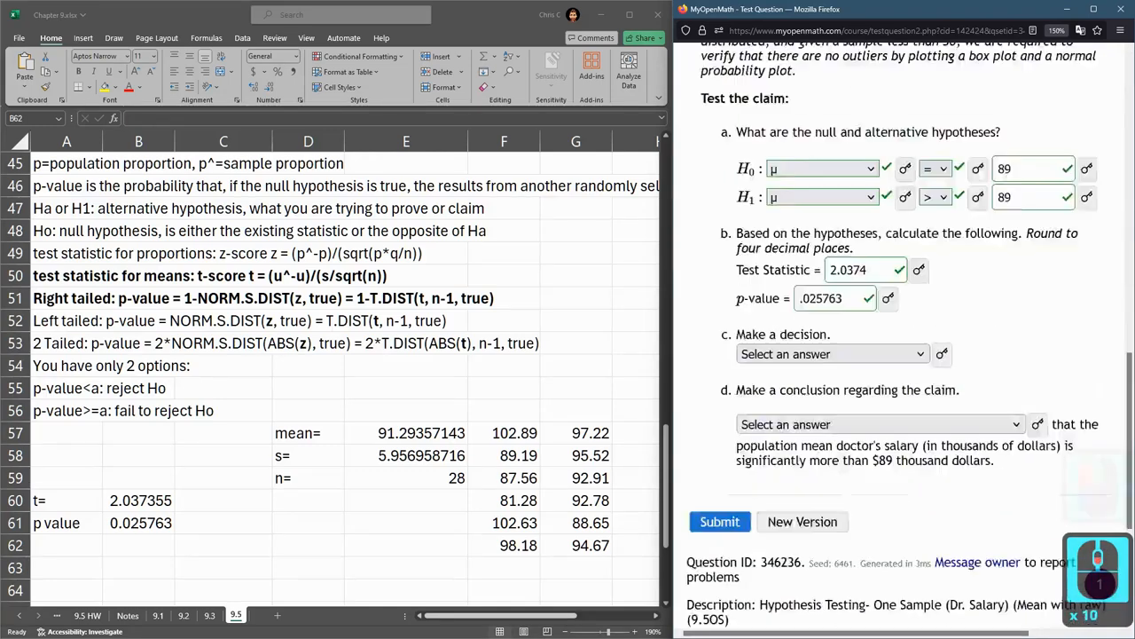
{"action": "scroll", "scroll_direction": "down", "scroll_amount": 3}
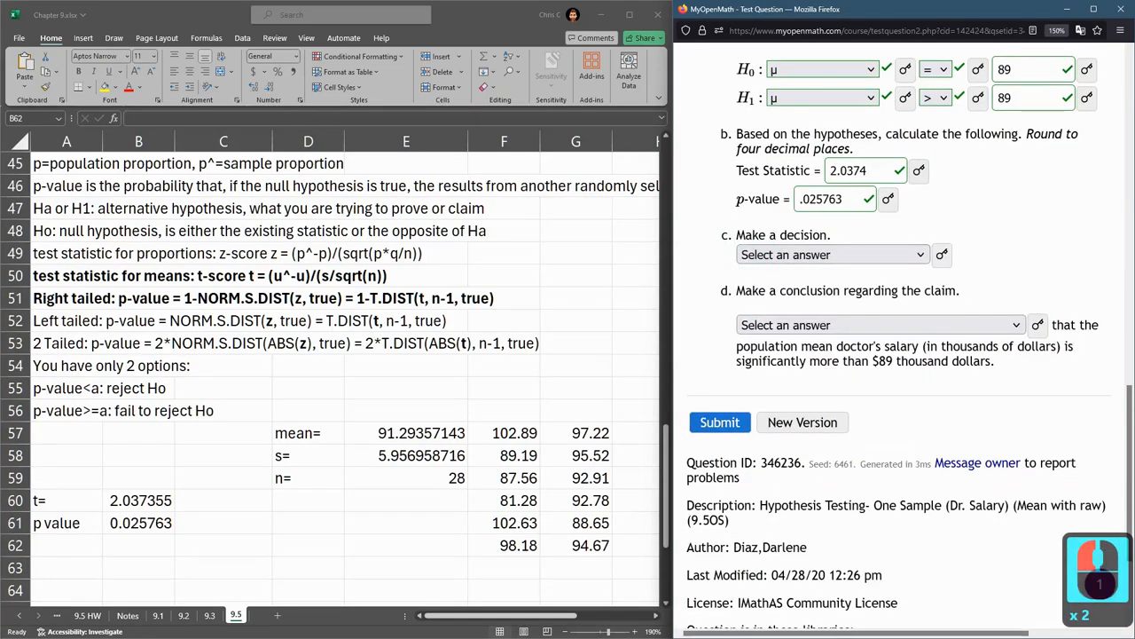
{"action": "left_click", "coordinate": [834, 199]}
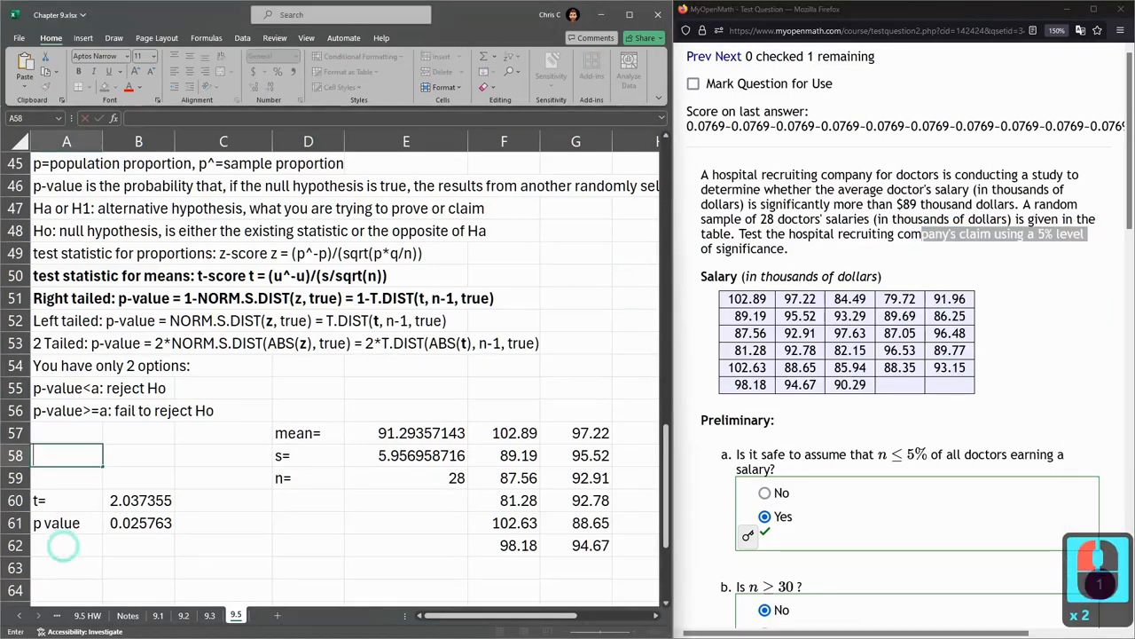
Step: Enter a= 0.05 in A62:B62 and review the p-value < a reject Ho rule
{"action": "type", "text": "a"}
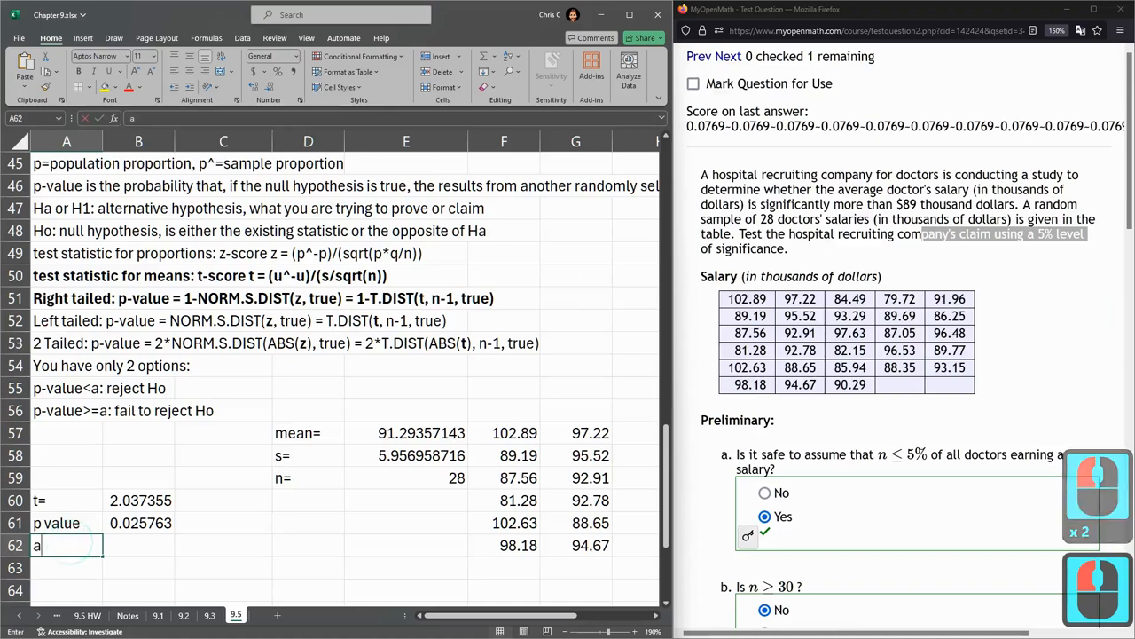
{"action": "type", "text": ".05"}
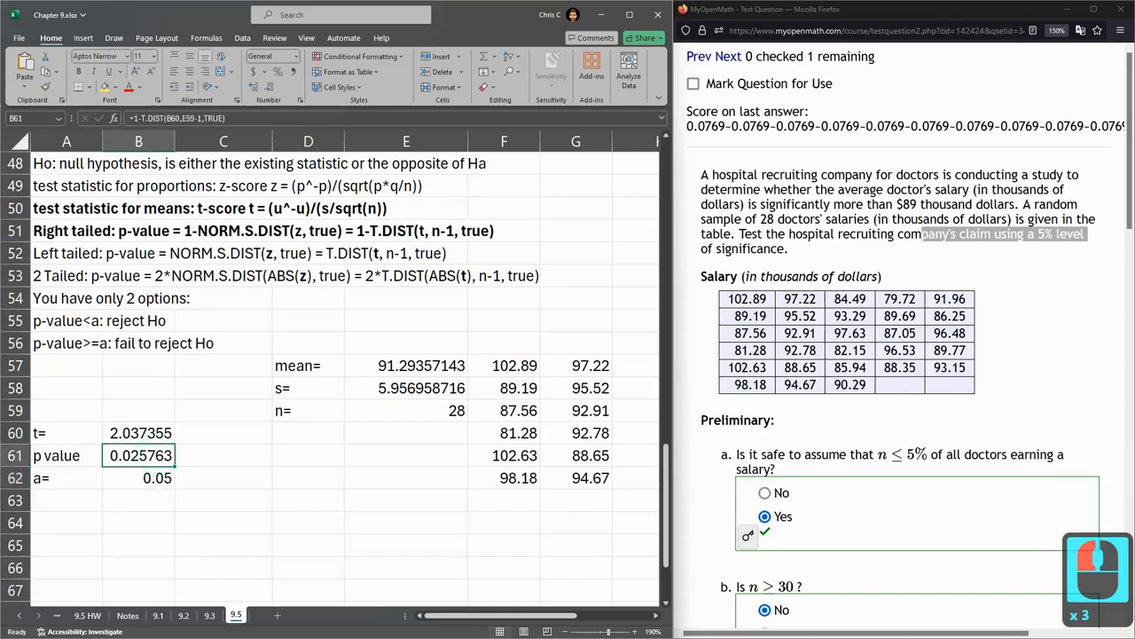
{"action": "left_click", "coordinate": [66, 320]}
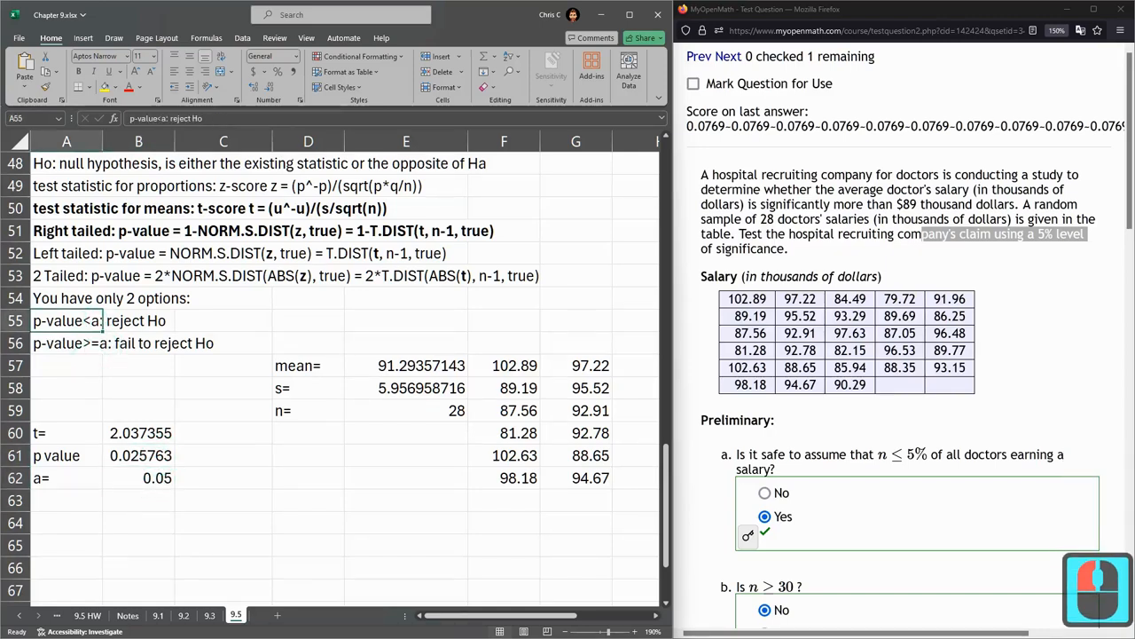
{"action": "left_click", "coordinate": [138, 320]}
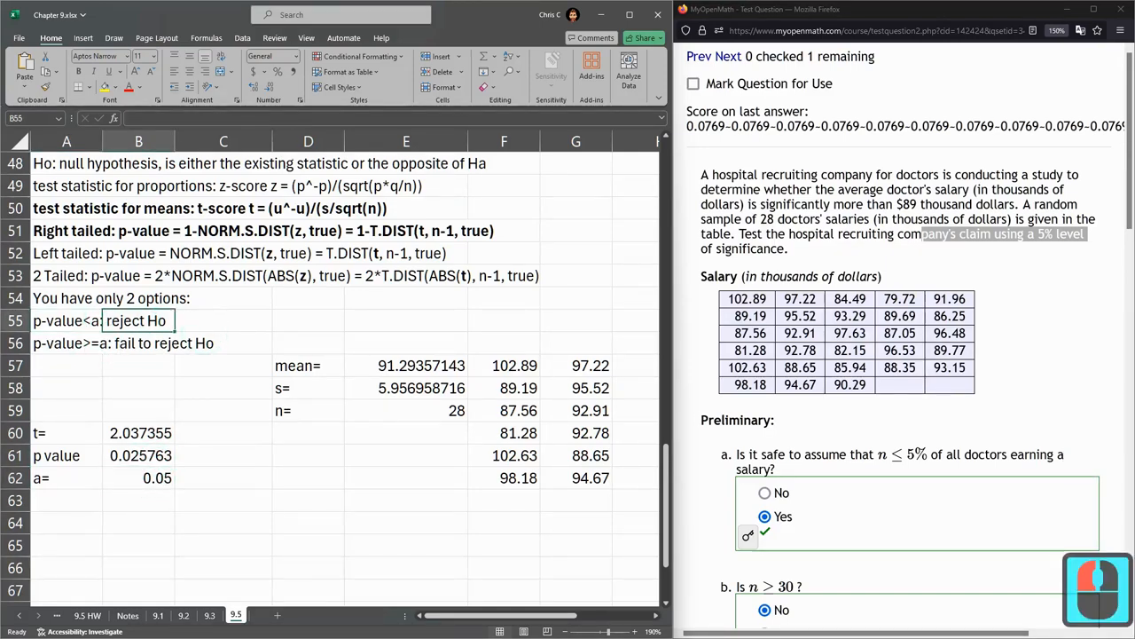
{"action": "scroll", "scroll_direction": "down", "scroll_amount": 3}
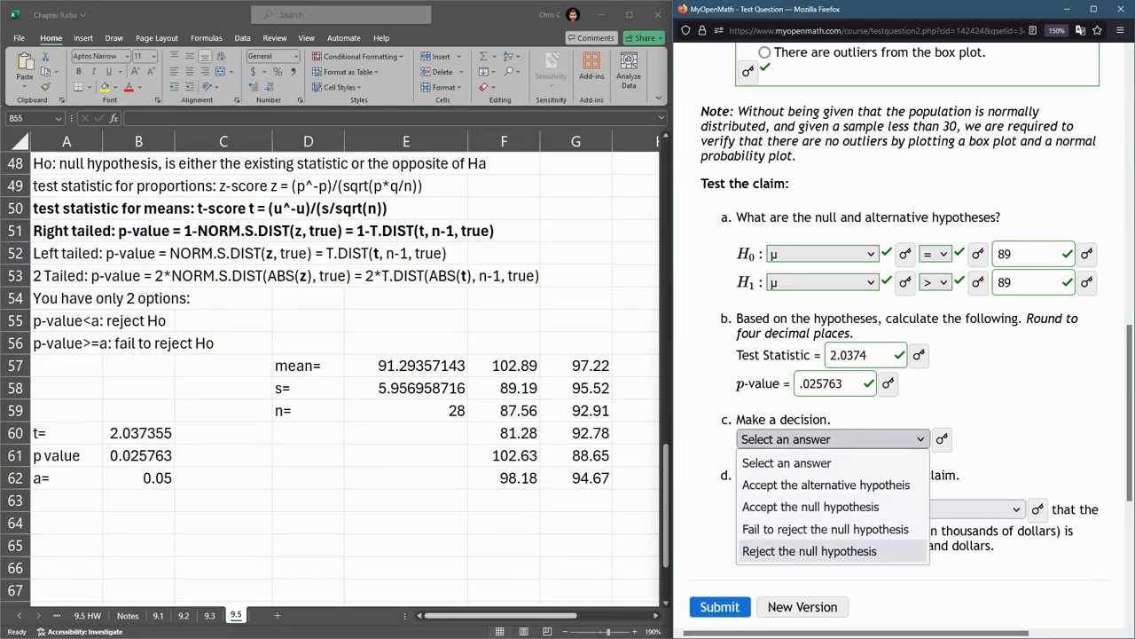
{"action": "mouse_move", "coordinate": [826, 485]}
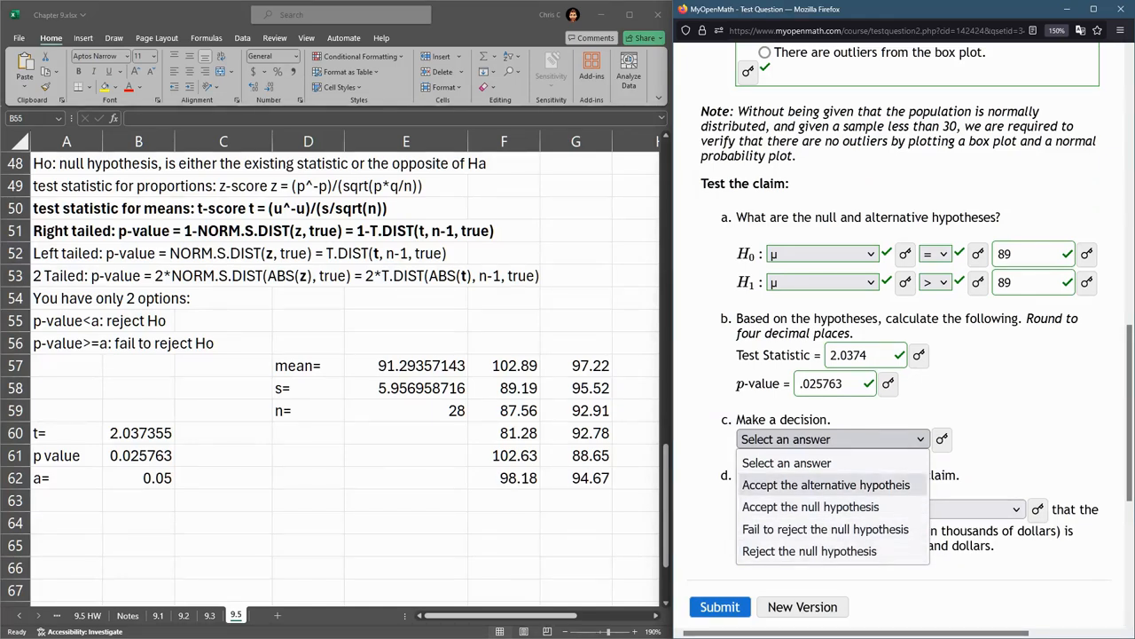
{"action": "mouse_move", "coordinate": [809, 507]}
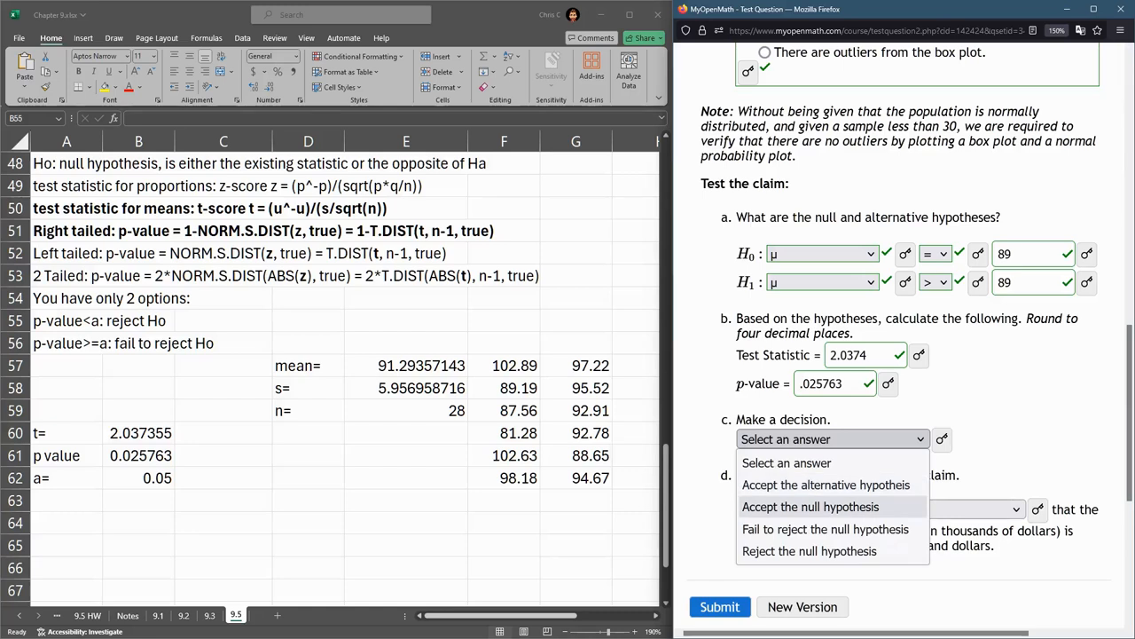
{"action": "mouse_move", "coordinate": [826, 485]}
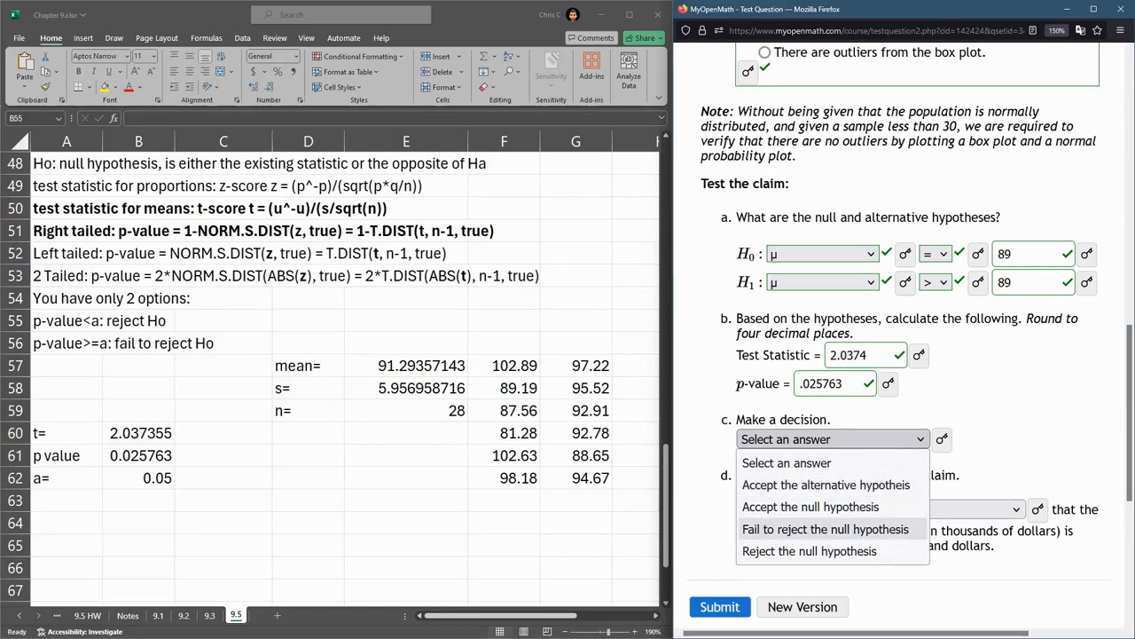
{"action": "mouse_move", "coordinate": [809, 551]}
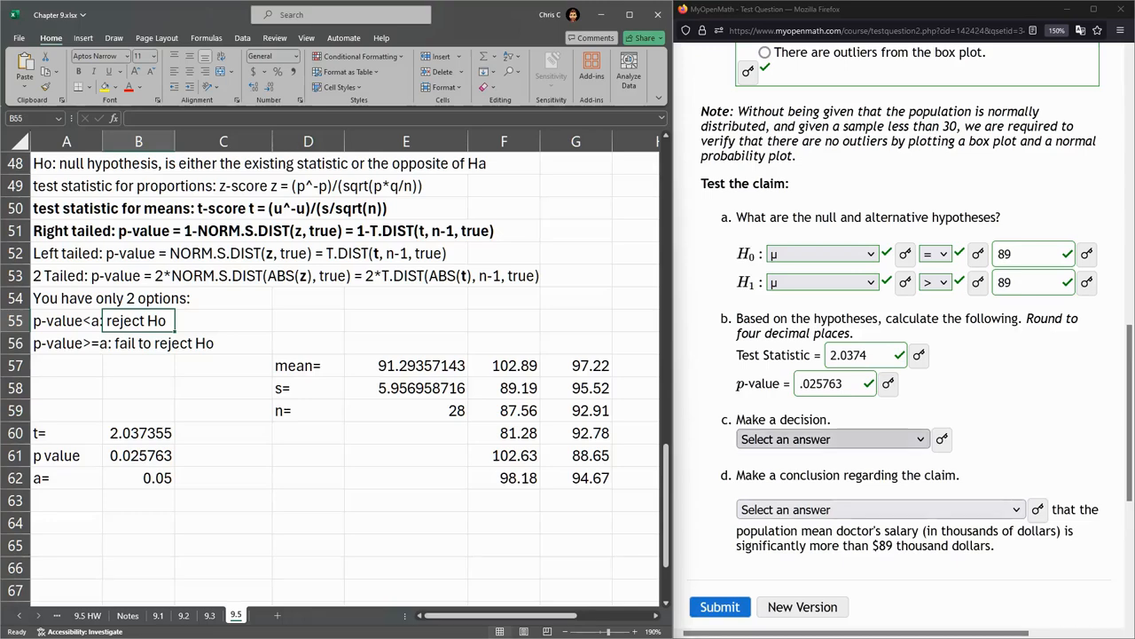
Step: Choose 'Reject the null hypothesis' from the decision dropdown
{"action": "left_click", "coordinate": [831, 438]}
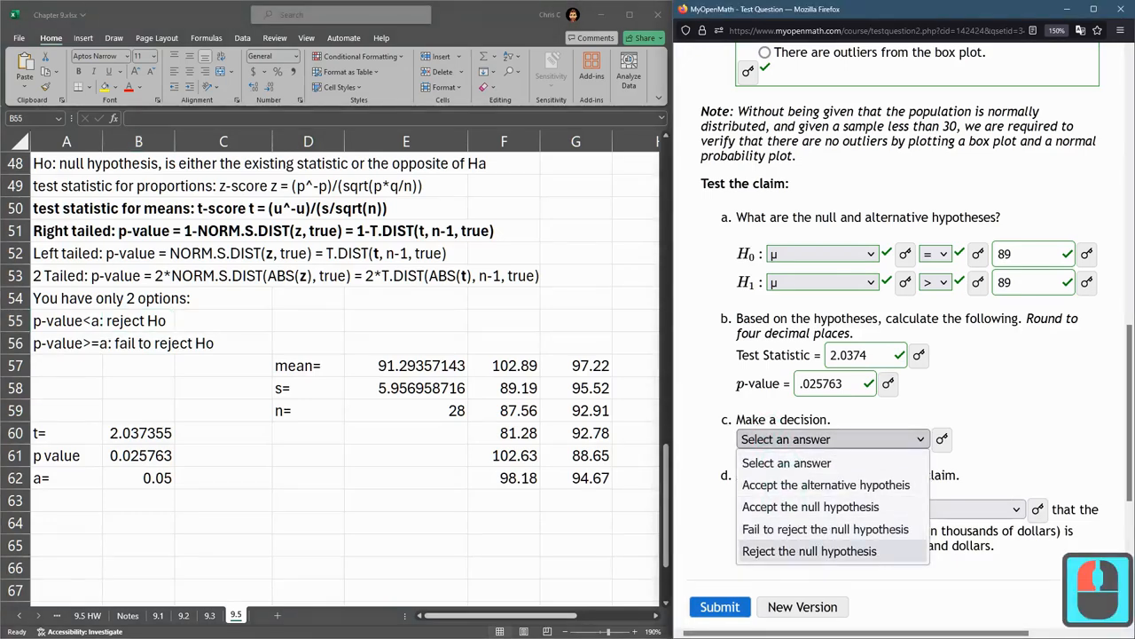
{"action": "left_click", "coordinate": [809, 551]}
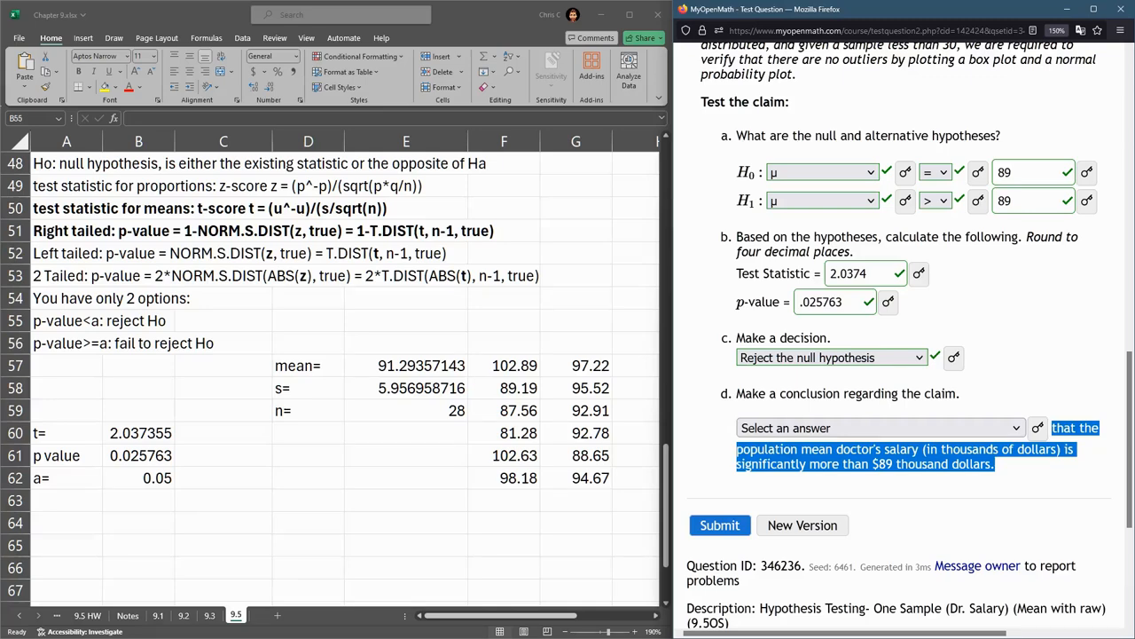
Step: Choose 'There is enough evidence to support the claim' as the salary test conclusion
{"action": "left_click", "coordinate": [878, 427]}
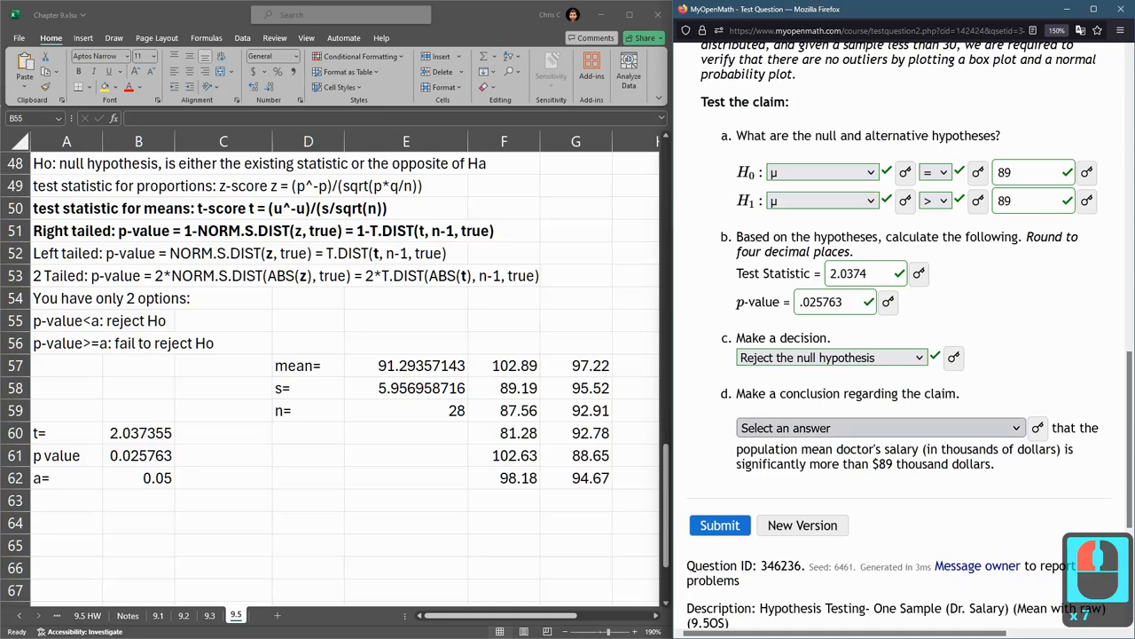
{"action": "left_click", "coordinate": [879, 428]}
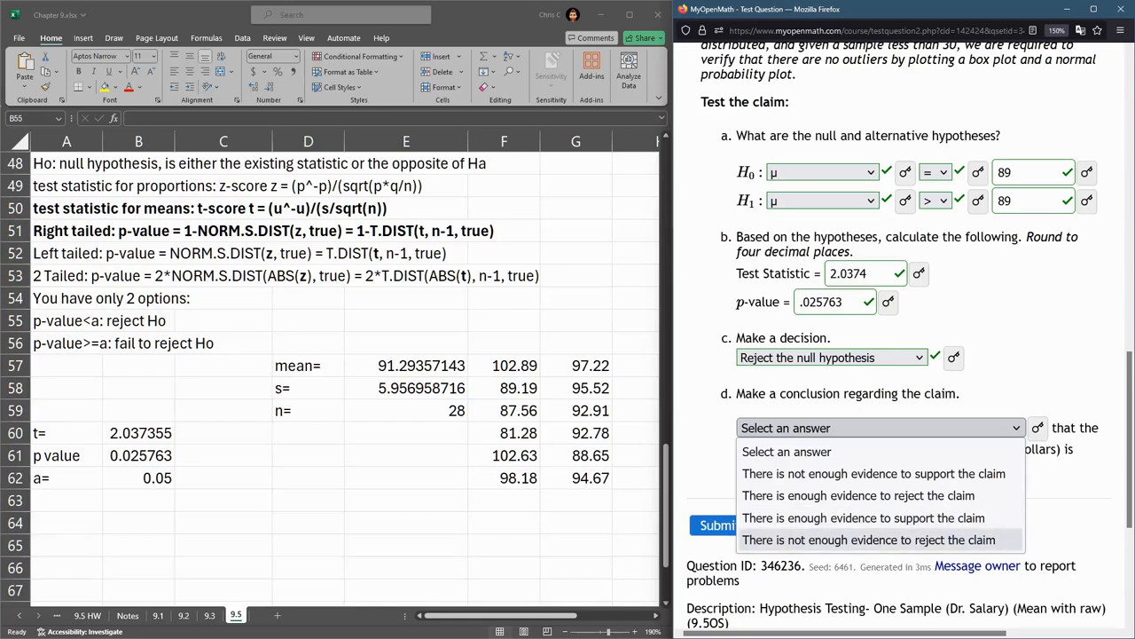
{"action": "mouse_move", "coordinate": [863, 517]}
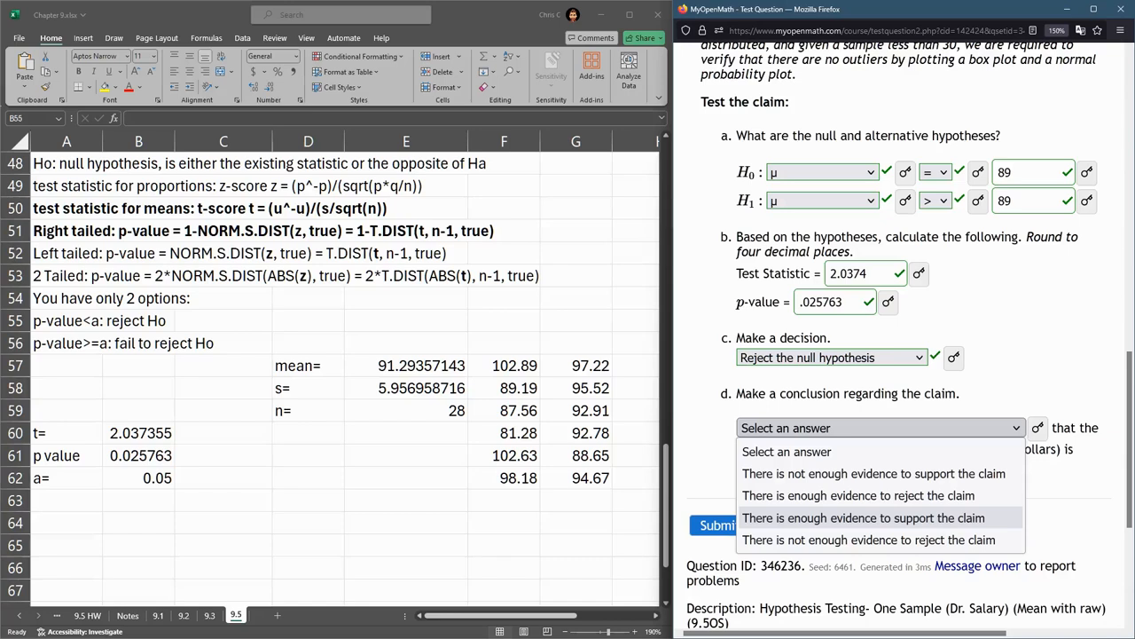
{"action": "mouse_move", "coordinate": [874, 472]}
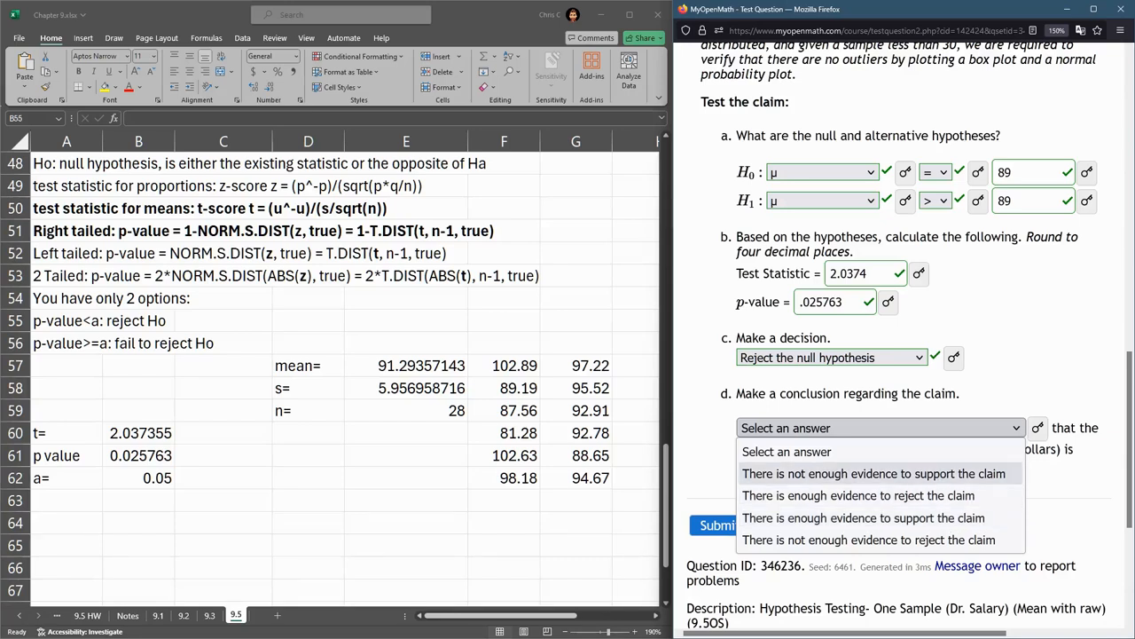
{"action": "mouse_move", "coordinate": [863, 517]}
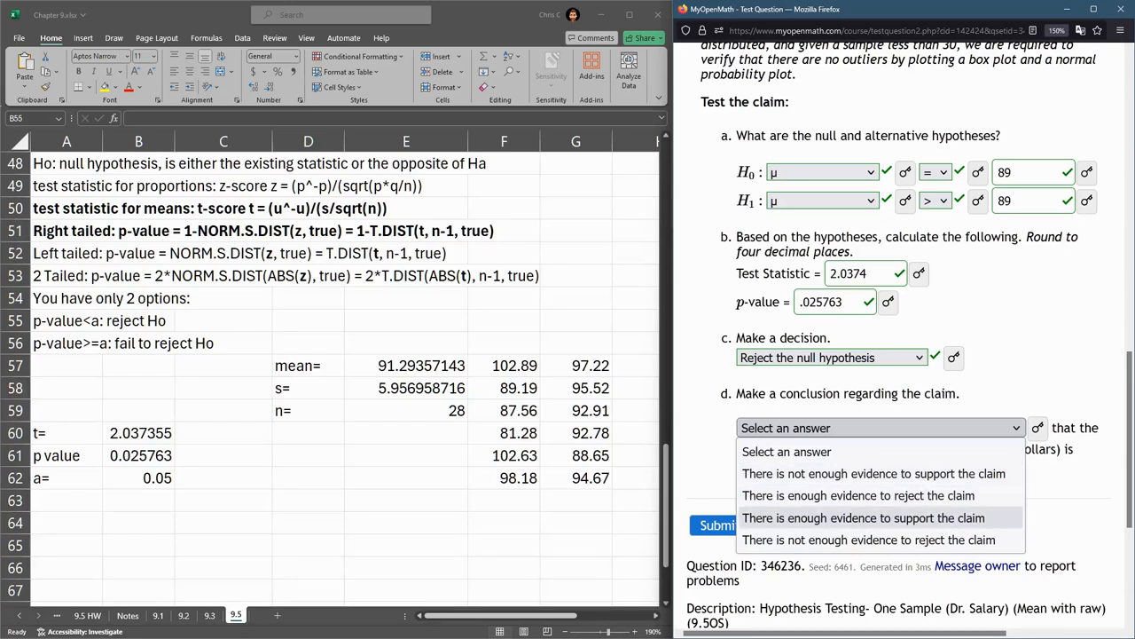
{"action": "left_click", "coordinate": [863, 517]}
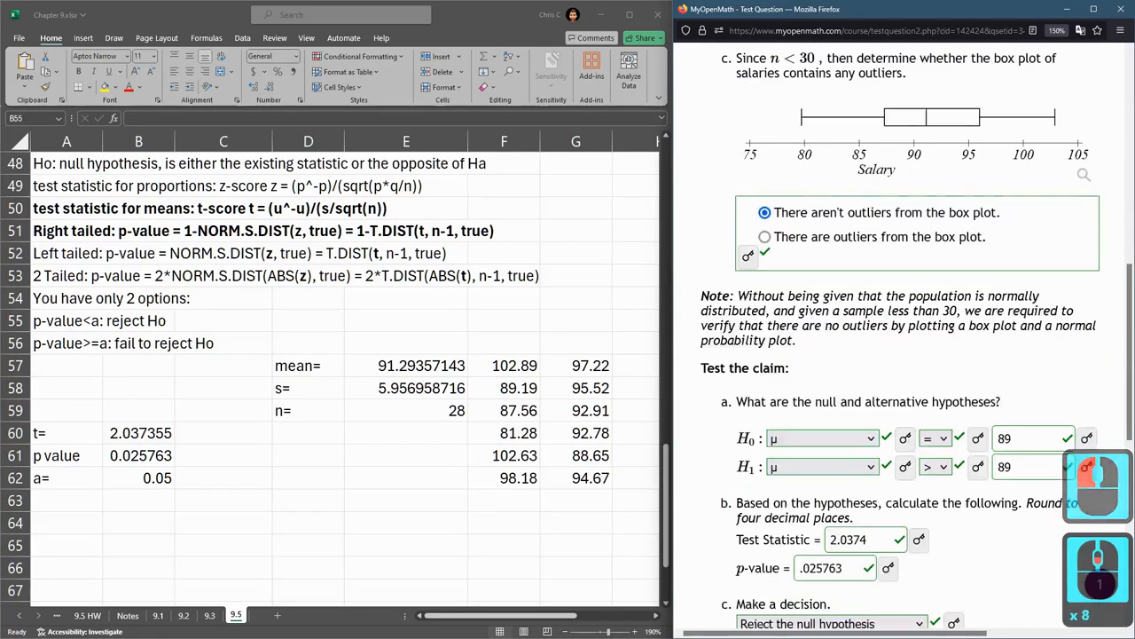
{"action": "scroll", "scroll_direction": "down", "scroll_amount": 3}
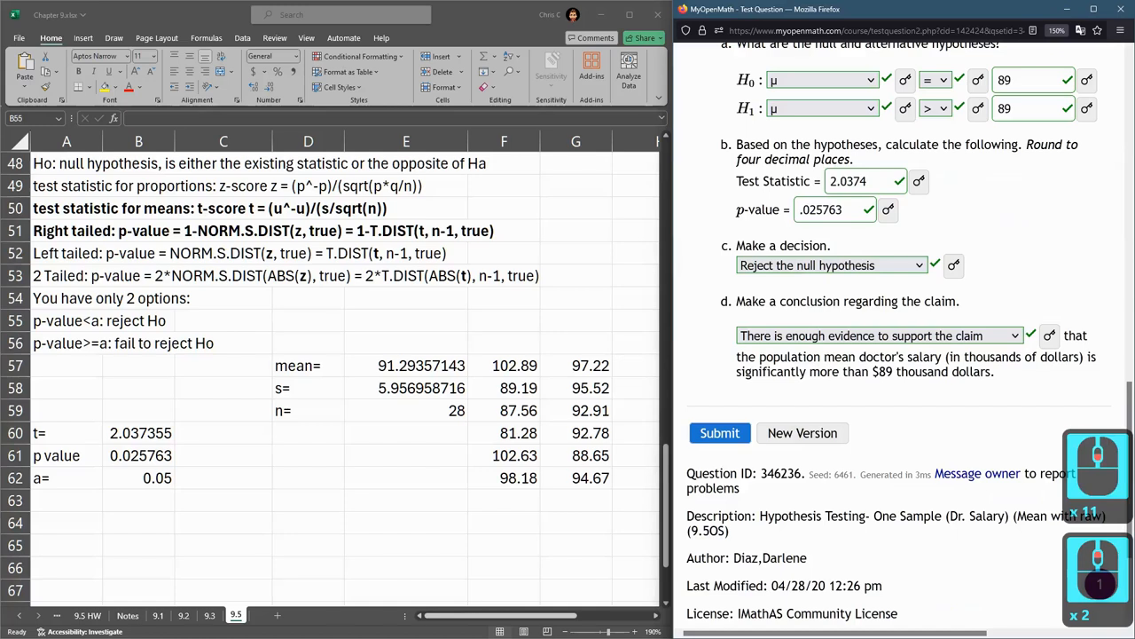